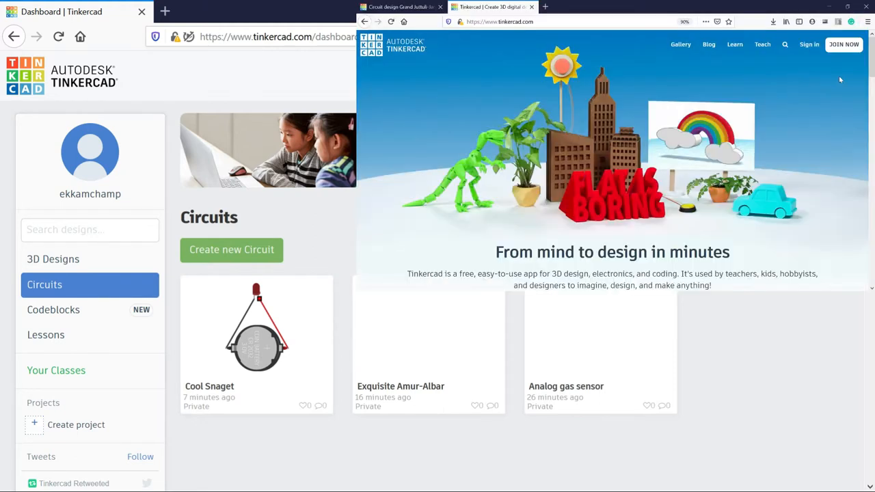
Sign up for a personal Tinkercad account by email, with country India and birth month January
{"action": "left_click", "coordinate": [843, 45]}
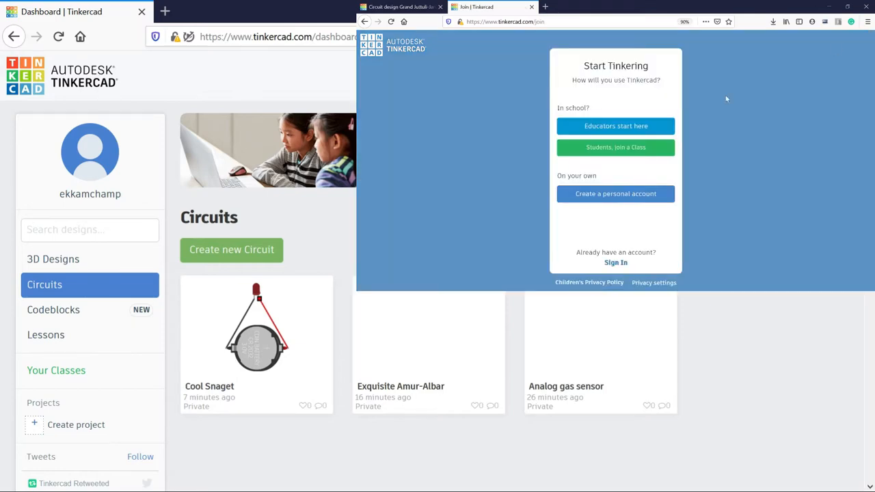
{"action": "left_click", "coordinate": [615, 193]}
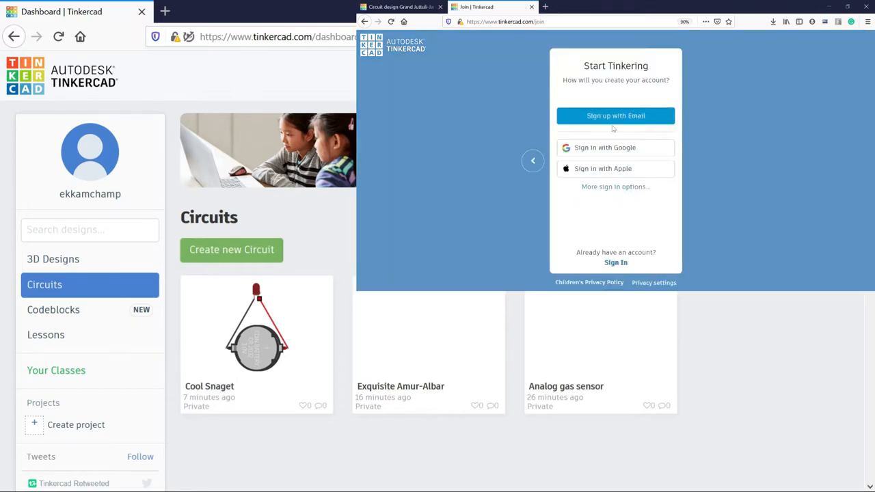
{"action": "left_click", "coordinate": [615, 115]}
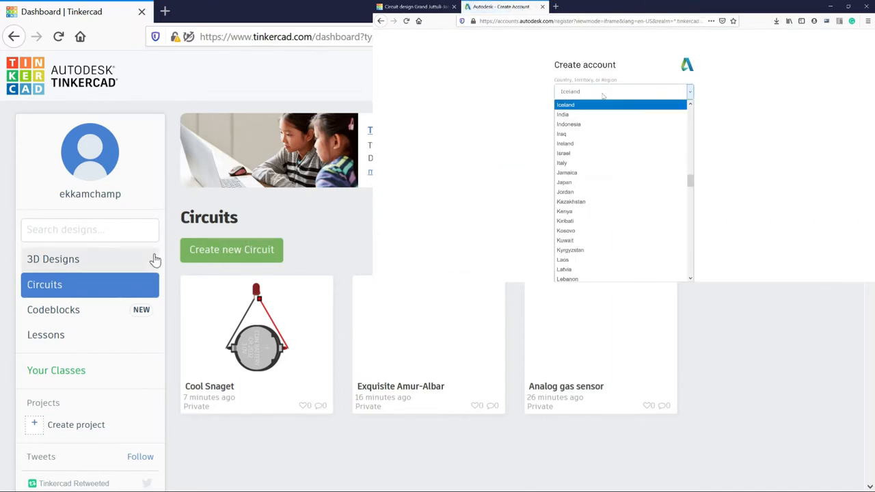
{"action": "left_click", "coordinate": [562, 114]}
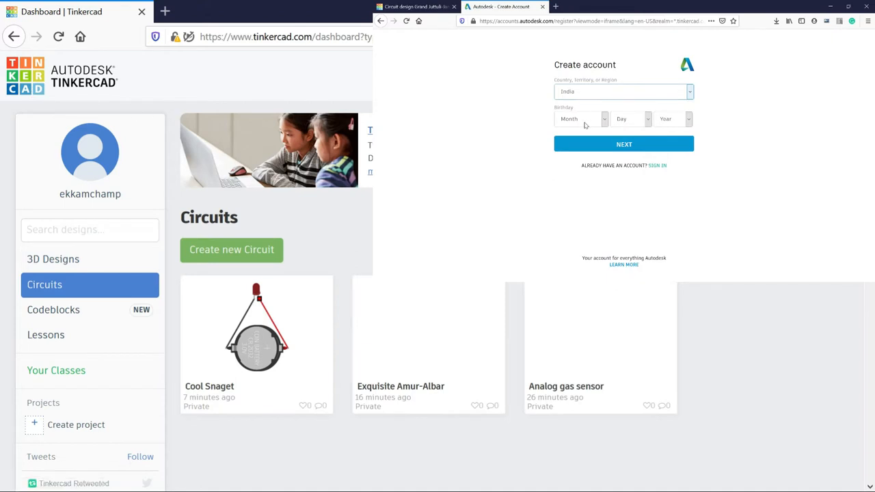
{"action": "left_click", "coordinate": [579, 119]}
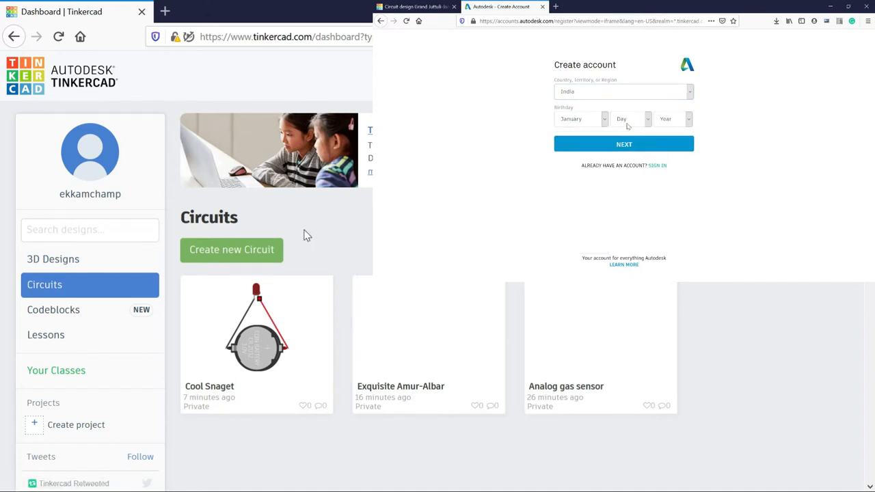
{"action": "left_click", "coordinate": [673, 118]}
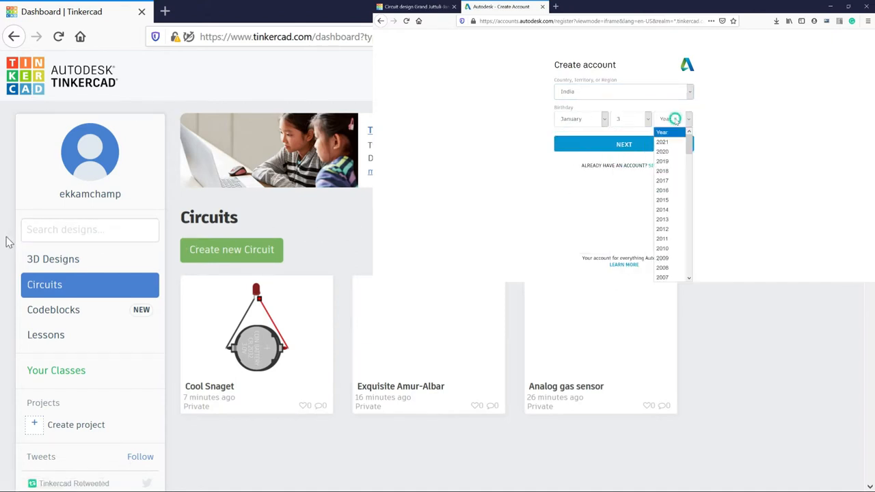
Create a new circuit design from the Circuits dashboard
{"action": "left_click", "coordinate": [542, 6]}
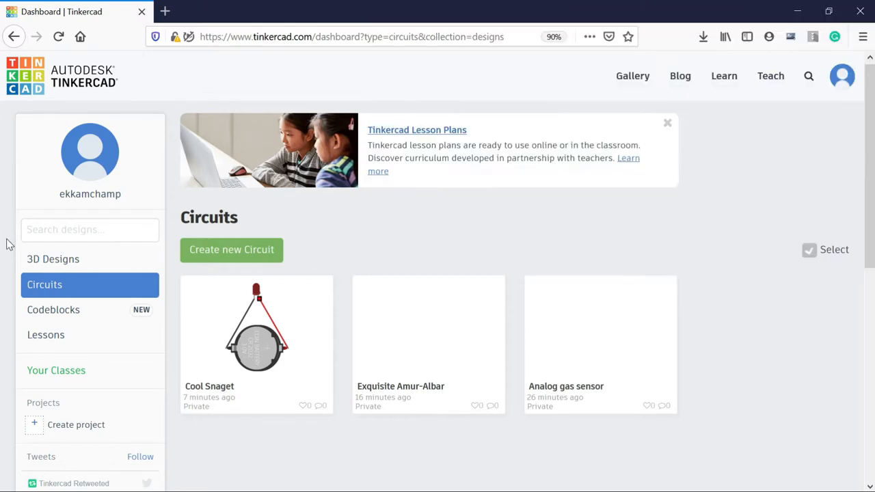
{"action": "mouse_move", "coordinate": [82, 283]}
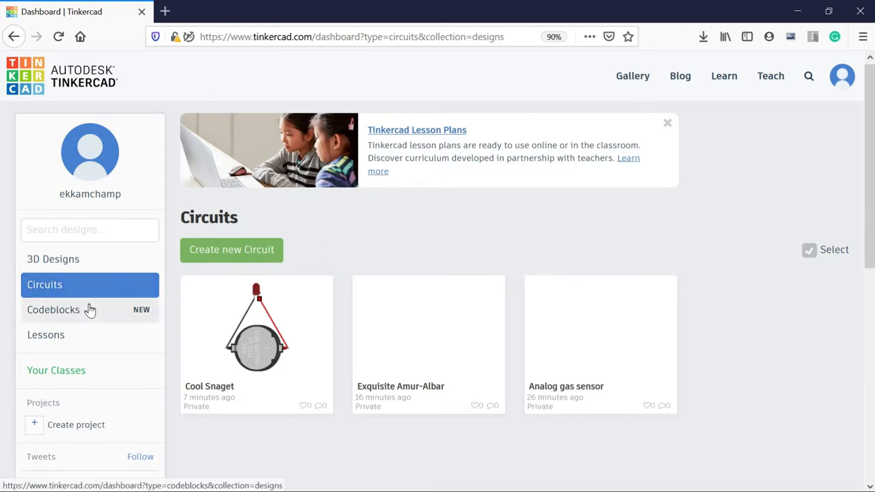
{"action": "mouse_move", "coordinate": [78, 313]}
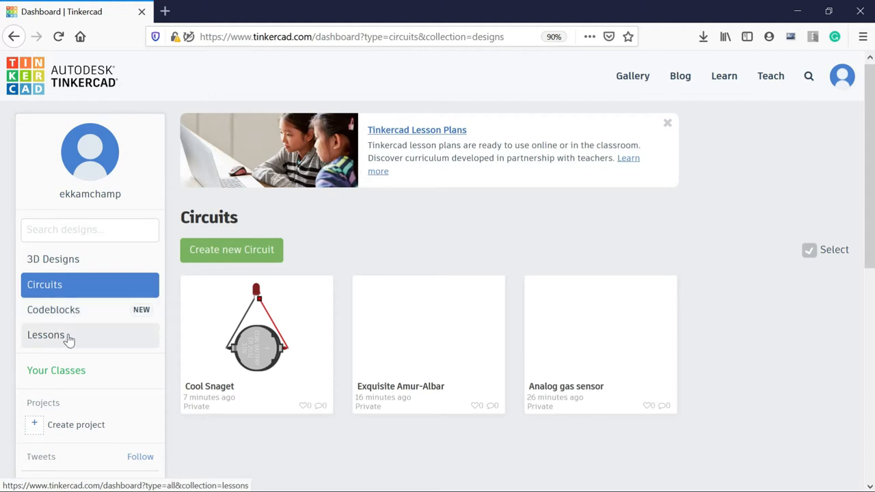
{"action": "mouse_move", "coordinate": [73, 334]}
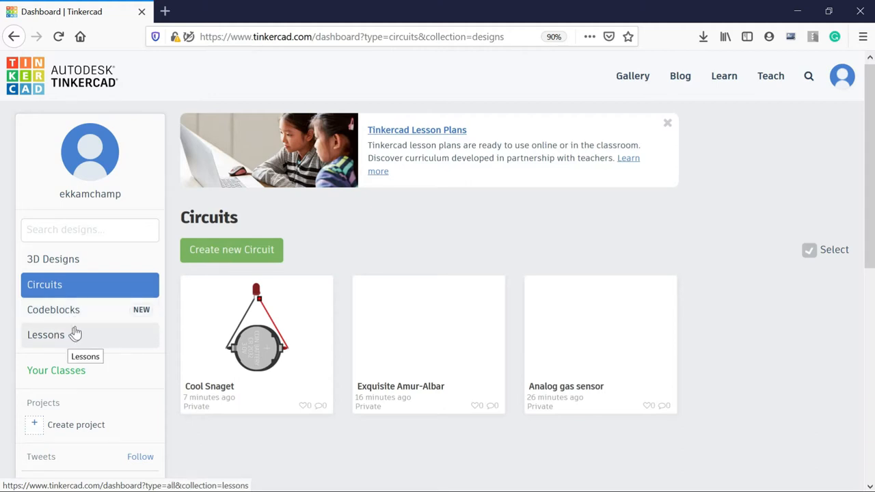
{"action": "mouse_move", "coordinate": [69, 290]}
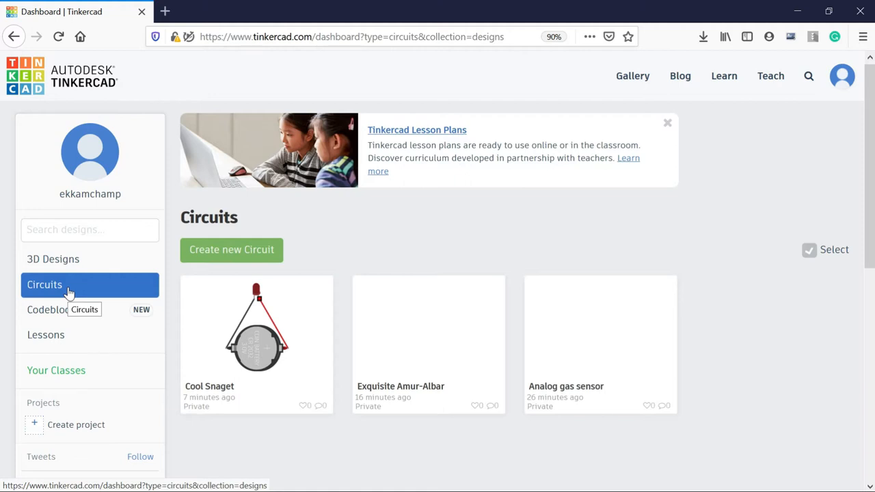
{"action": "mouse_move", "coordinate": [217, 260]}
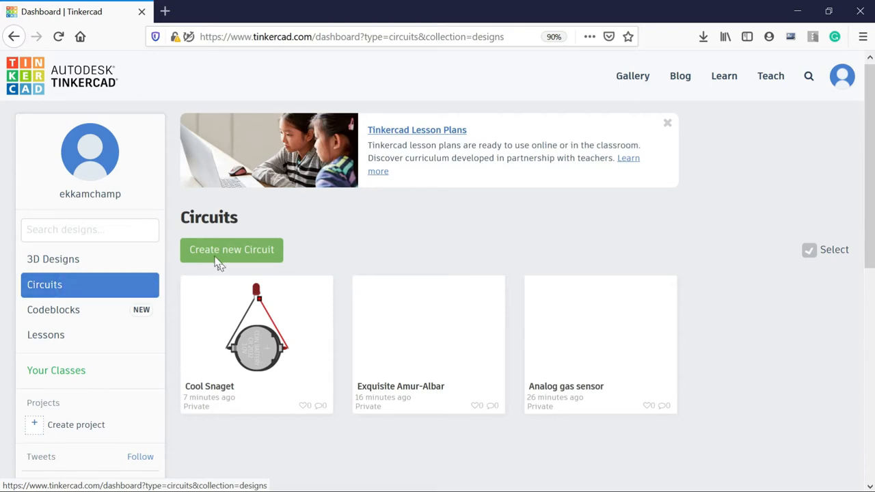
{"action": "left_click", "coordinate": [231, 249]}
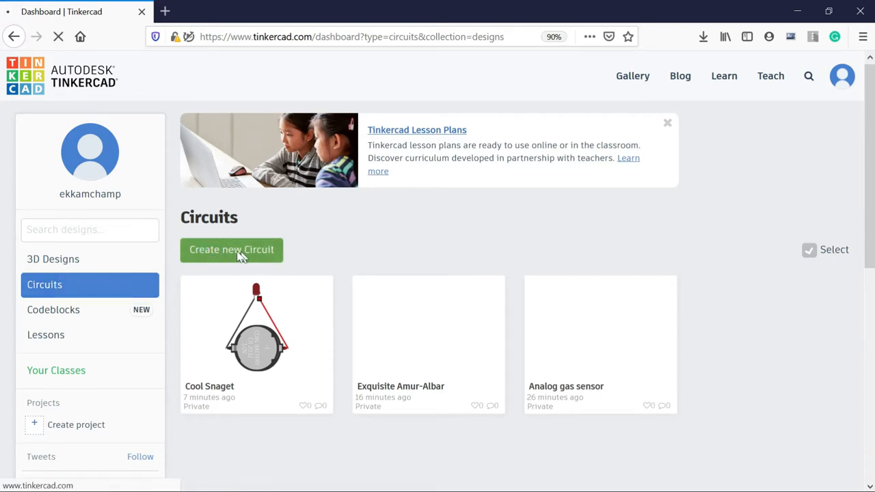
Let the blank circuit design Grand Juttuli-Jarv finish loading in the editor
{"action": "left_click", "coordinate": [231, 249]}
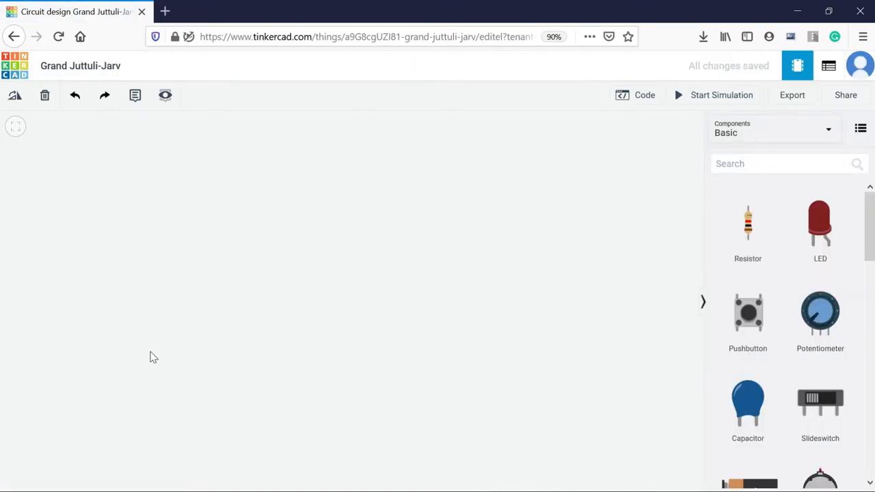
{"action": "mouse_move", "coordinate": [376, 317]}
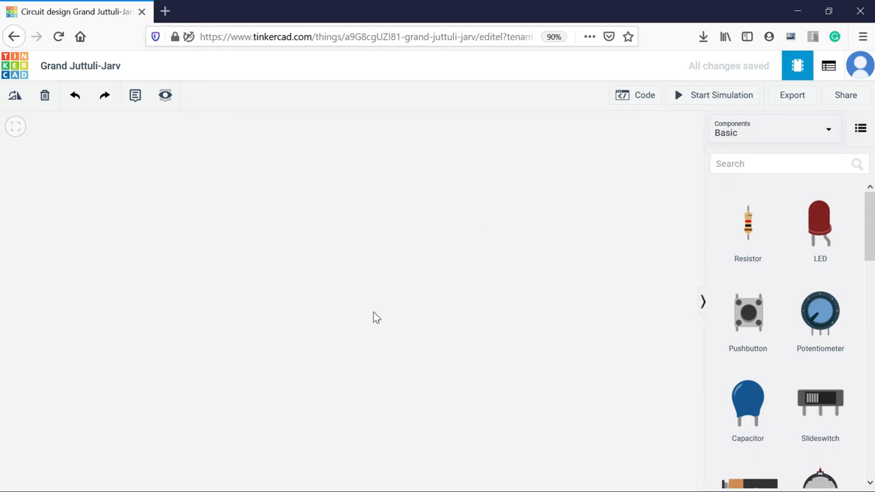
{"action": "mouse_move", "coordinate": [165, 242]}
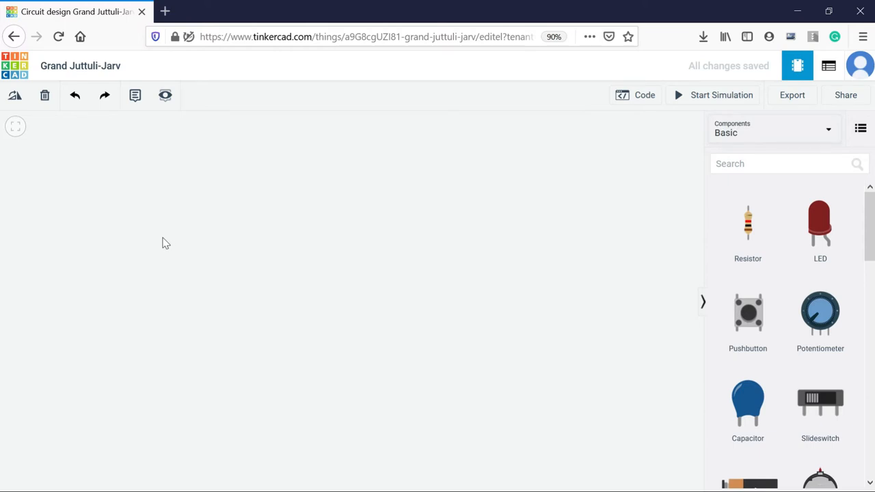
{"action": "mouse_move", "coordinate": [55, 178]}
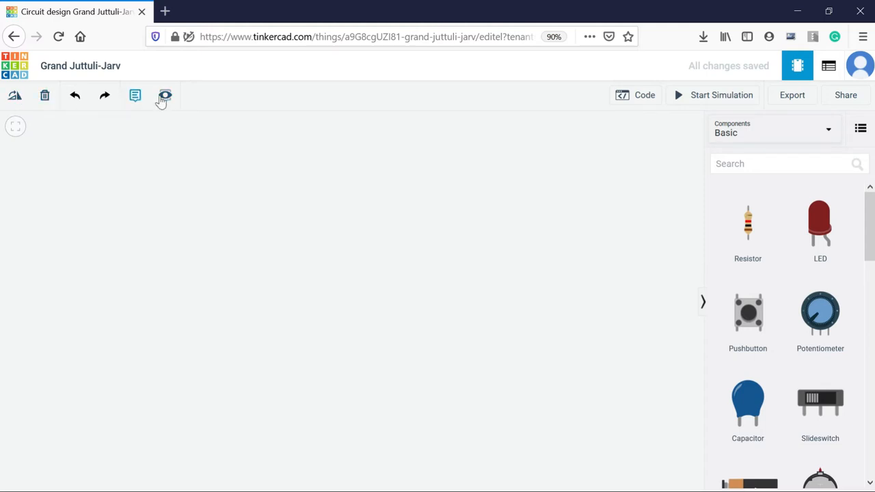
{"action": "mouse_move", "coordinate": [15, 95]}
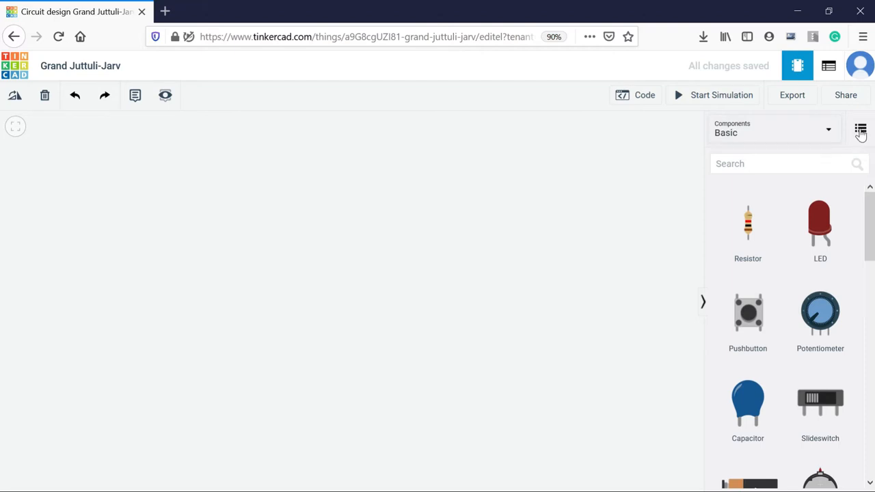
Switch the Components panel to list view and show the All component set
{"action": "left_click", "coordinate": [860, 129]}
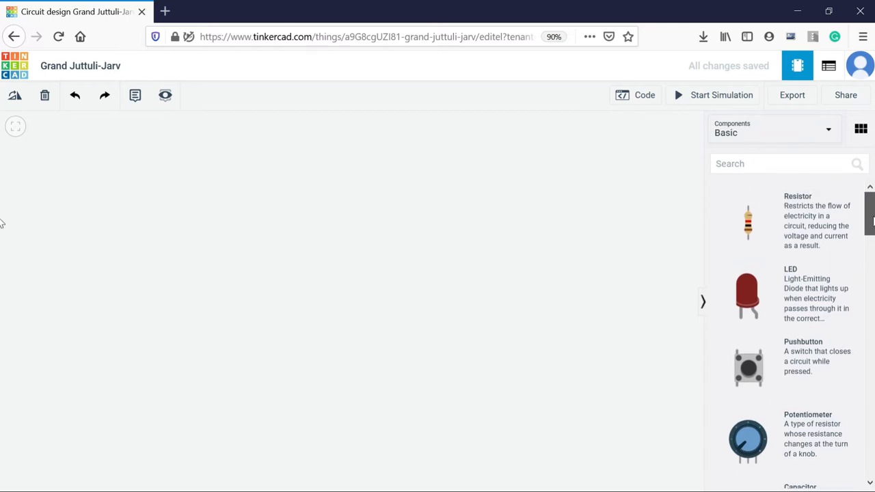
{"action": "scroll", "scroll_direction": "down", "scroll_amount": 3}
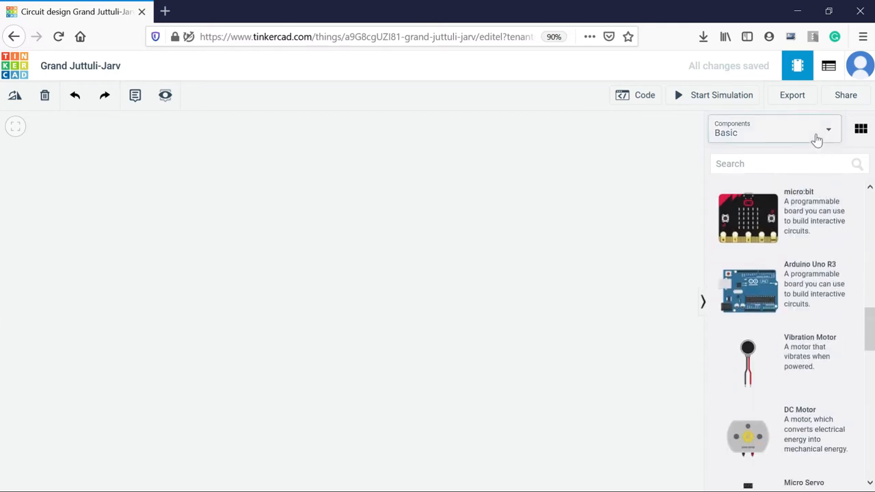
{"action": "left_click", "coordinate": [773, 130]}
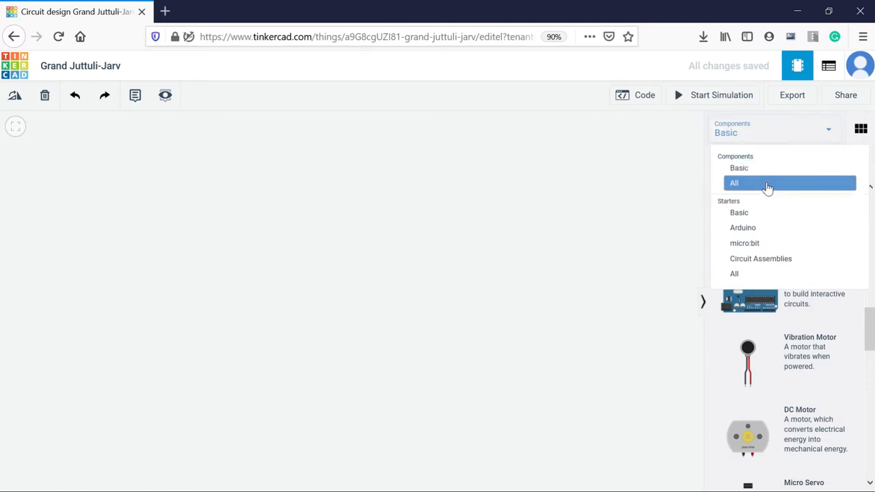
{"action": "left_click", "coordinate": [734, 182]}
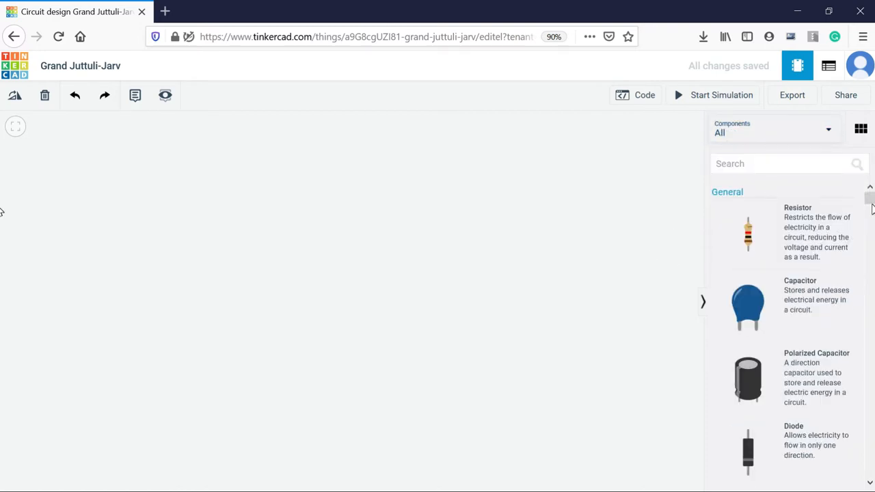
{"action": "scroll", "scroll_direction": "down", "scroll_amount": 3}
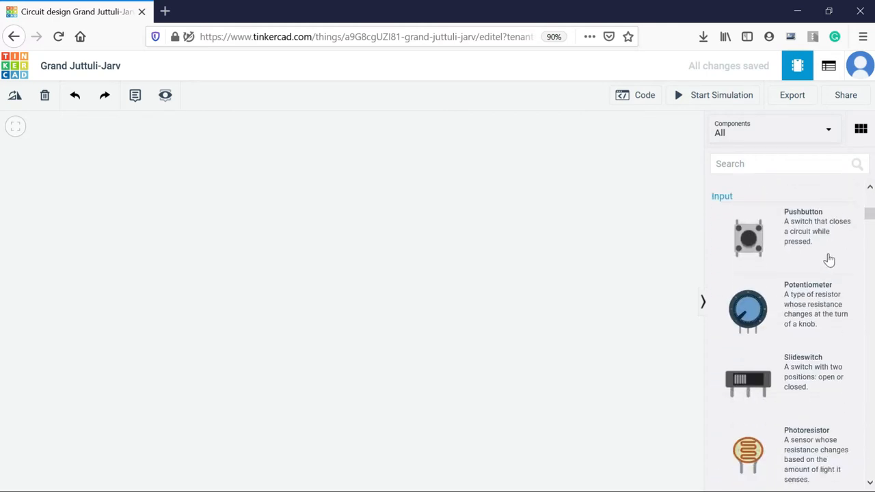
{"action": "scroll", "scroll_direction": "down", "scroll_amount": 3}
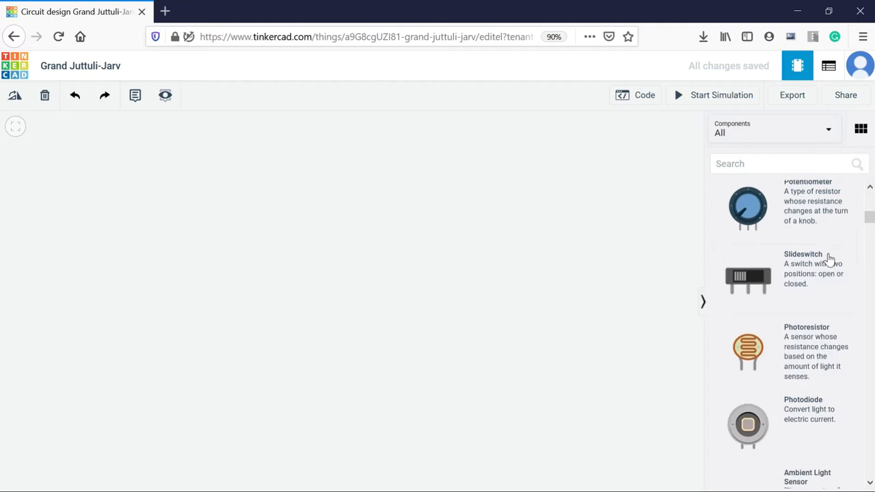
{"action": "scroll", "scroll_direction": "down", "scroll_amount": 3}
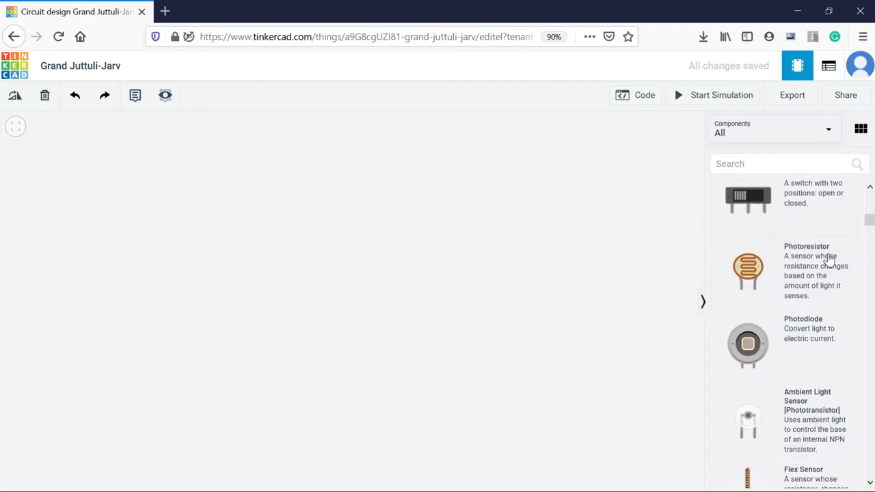
{"action": "scroll", "scroll_direction": "down", "scroll_amount": 3}
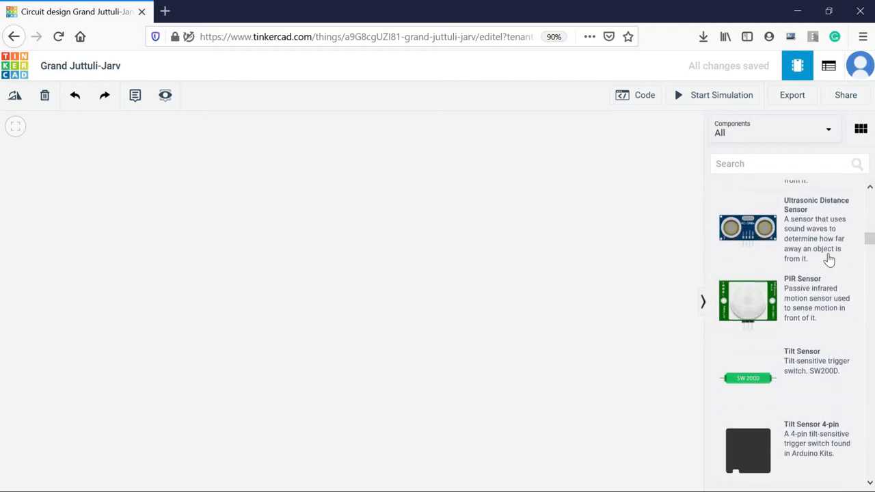
{"action": "scroll", "scroll_direction": "down", "scroll_amount": 3}
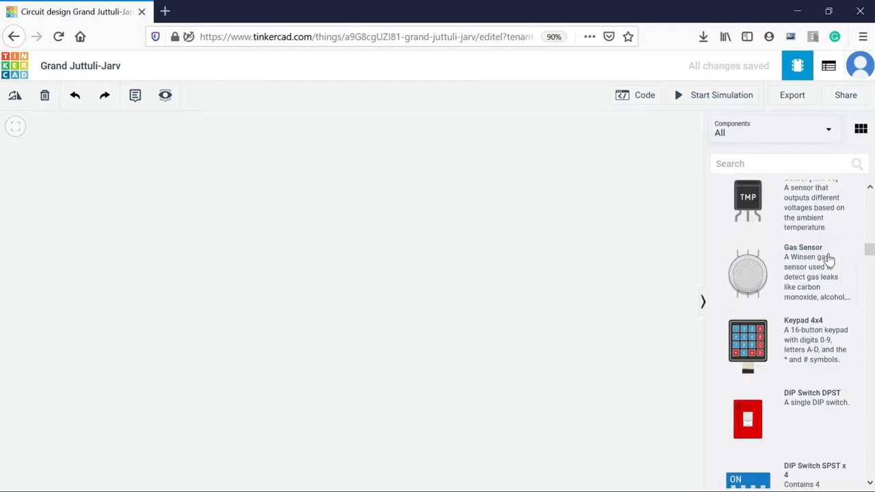
{"action": "scroll", "scroll_direction": "down", "scroll_amount": 3}
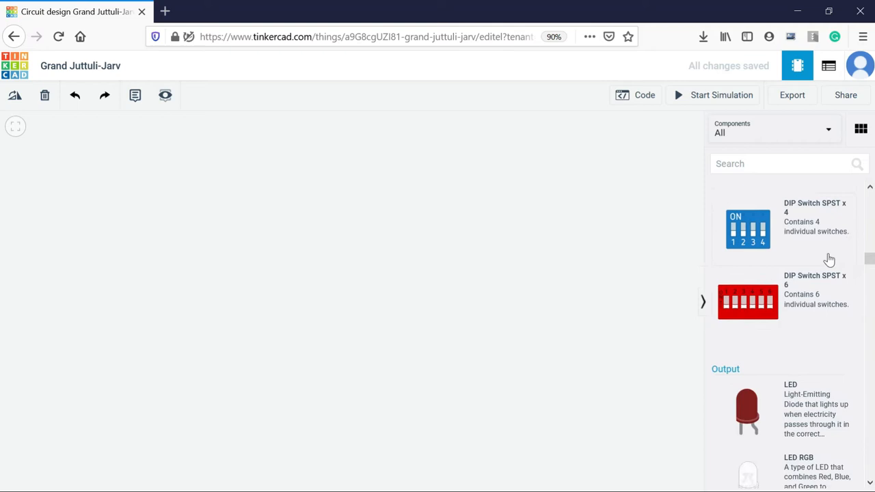
{"action": "scroll", "scroll_direction": "down", "scroll_amount": 3}
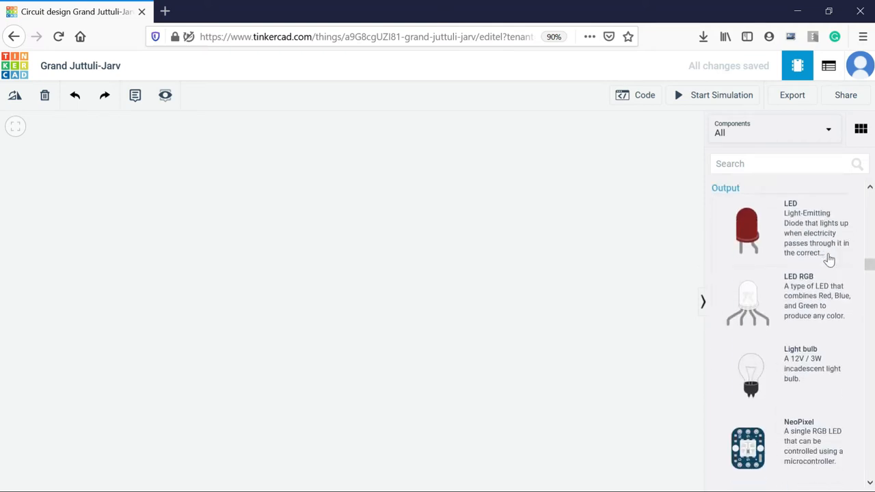
{"action": "scroll", "scroll_direction": "down", "scroll_amount": 3}
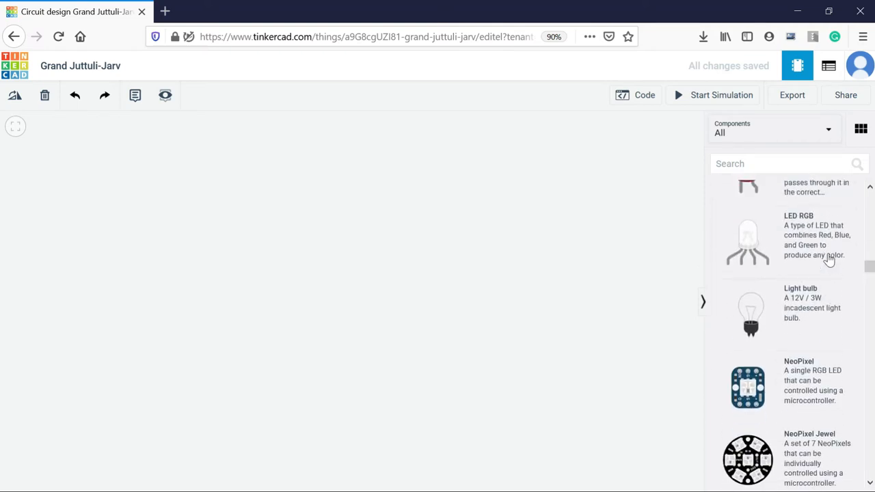
{"action": "scroll", "scroll_direction": "down", "scroll_amount": 3}
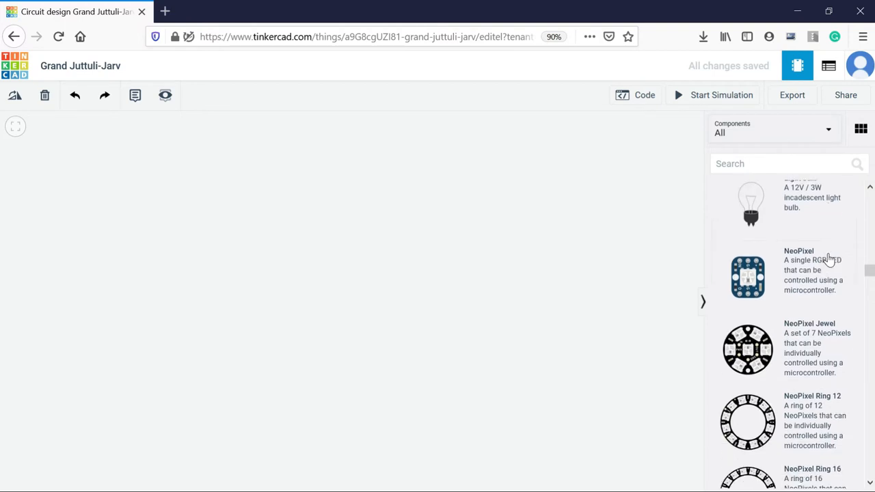
{"action": "scroll", "scroll_direction": "down", "scroll_amount": 3}
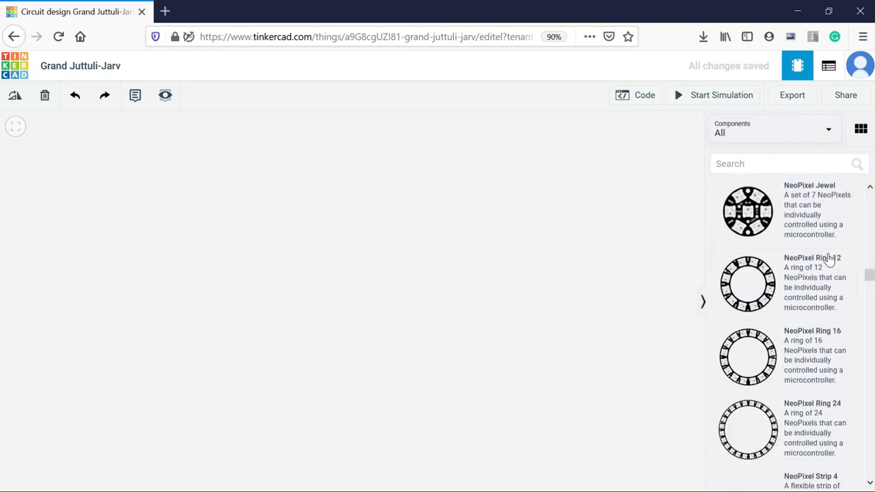
{"action": "scroll", "scroll_direction": "down", "scroll_amount": 3}
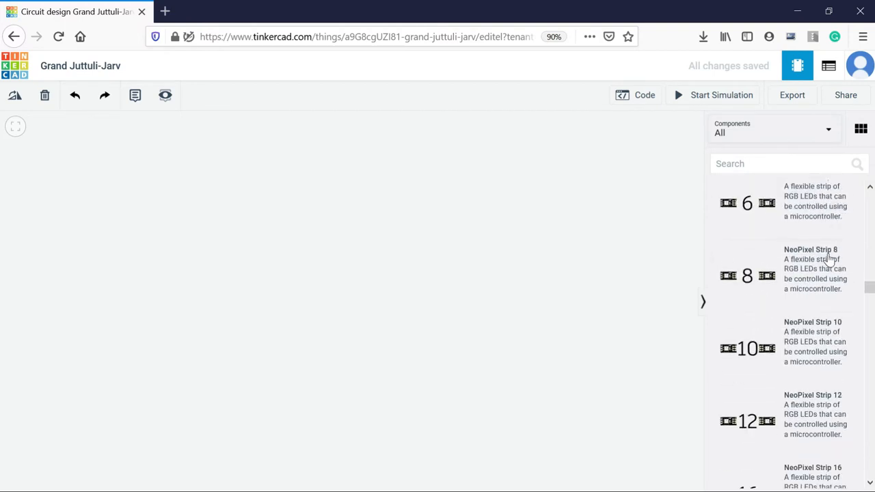
{"action": "scroll", "scroll_direction": "down", "scroll_amount": 3}
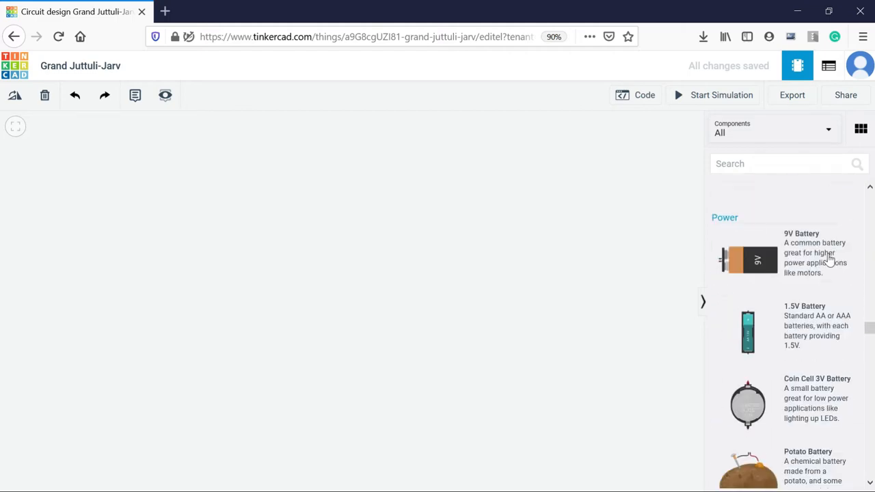
{"action": "scroll", "scroll_direction": "down", "scroll_amount": 3}
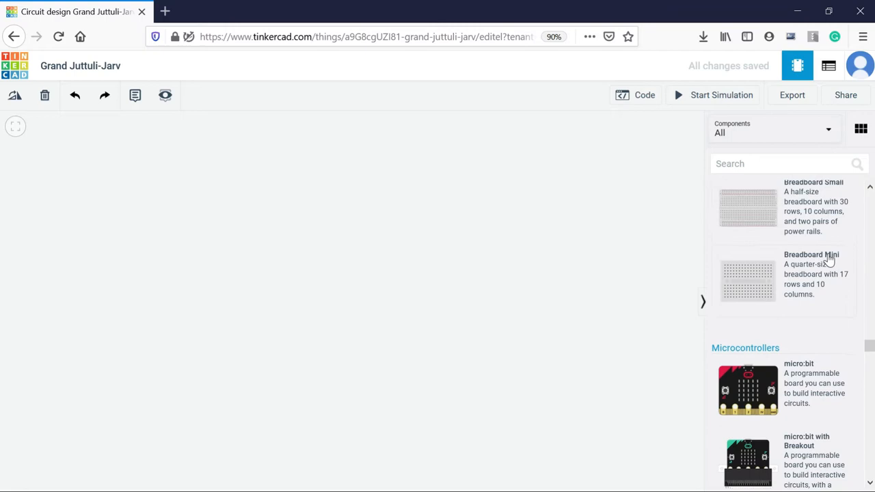
{"action": "scroll", "scroll_direction": "down", "scroll_amount": 3}
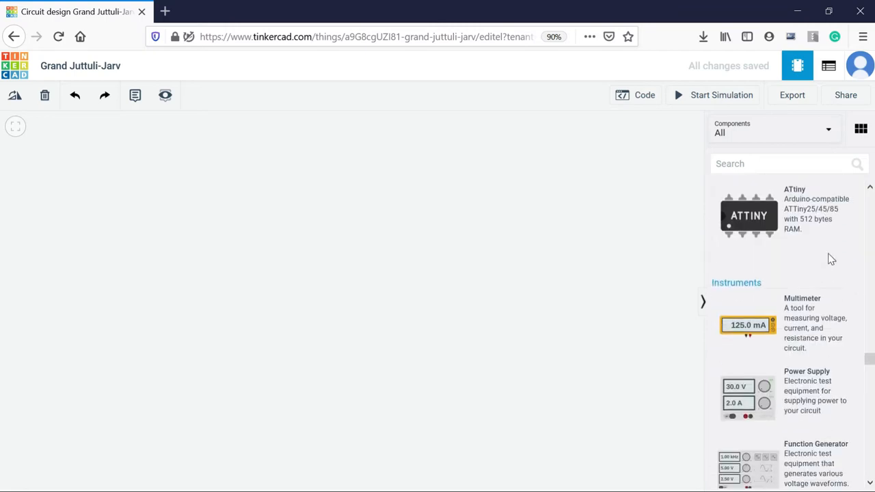
{"action": "scroll", "scroll_direction": "down", "scroll_amount": 3}
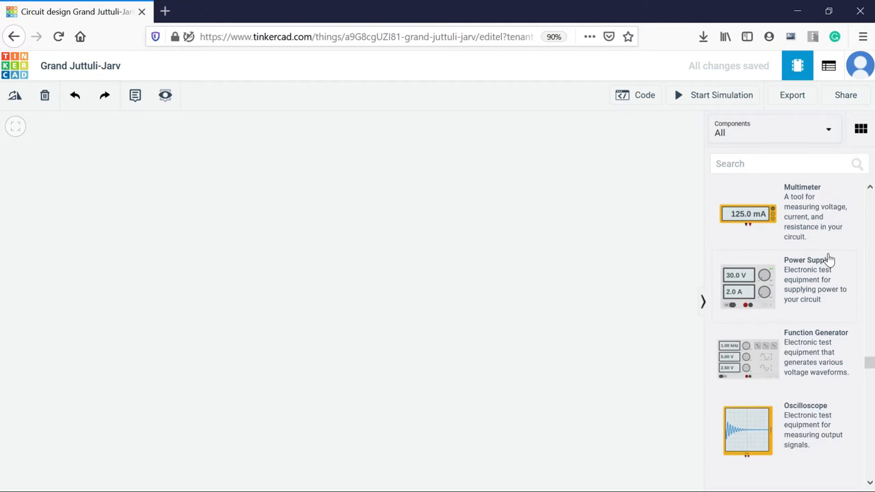
{"action": "scroll", "scroll_direction": "down", "scroll_amount": 3}
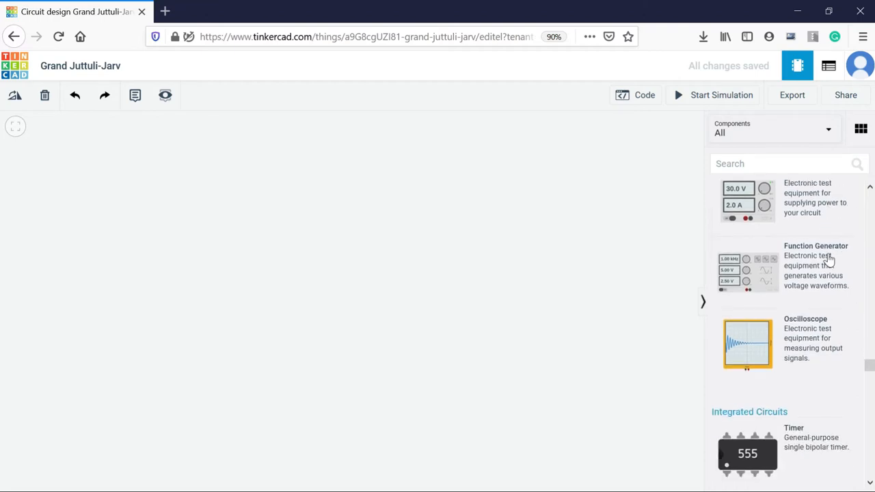
{"action": "mouse_move", "coordinate": [812, 268]}
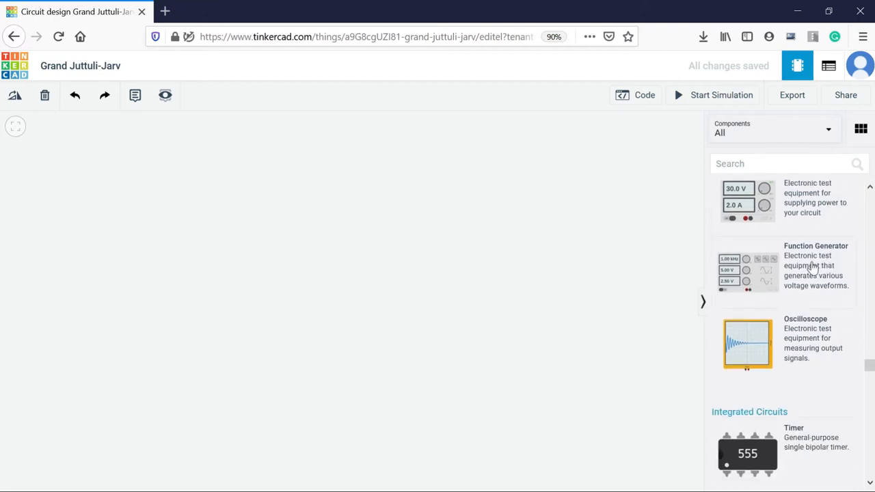
{"action": "scroll", "scroll_direction": "down", "scroll_amount": 3}
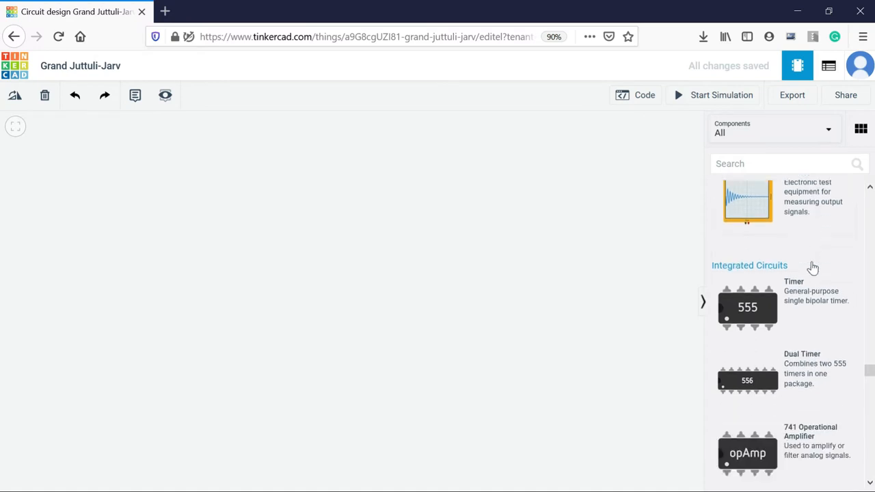
{"action": "scroll", "scroll_direction": "down", "scroll_amount": 3}
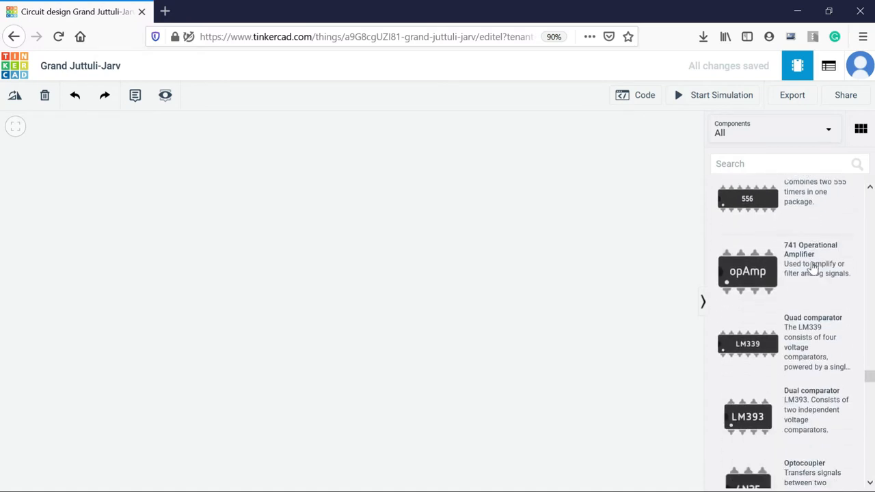
{"action": "scroll", "scroll_direction": "down", "scroll_amount": 3}
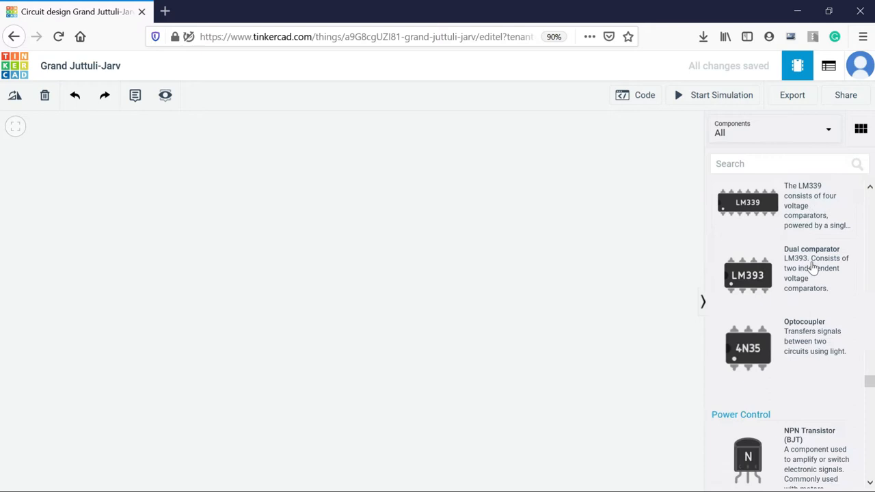
{"action": "scroll", "scroll_direction": "down", "scroll_amount": 3}
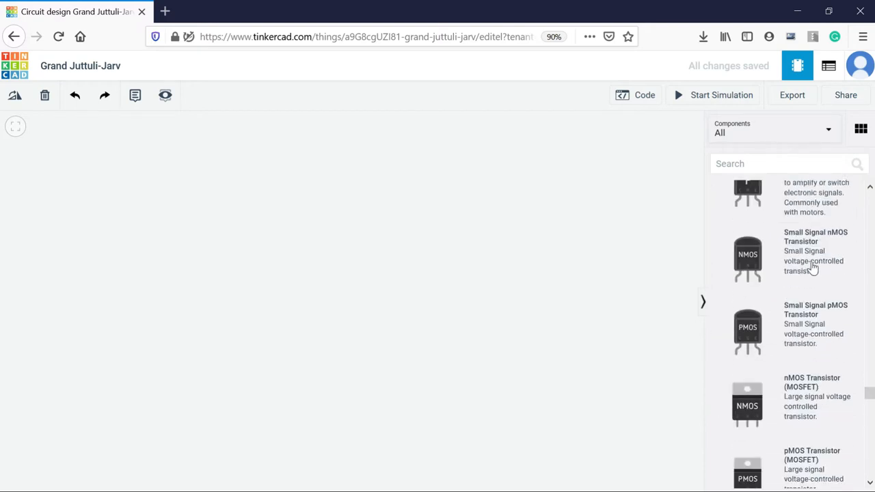
{"action": "scroll", "scroll_direction": "down", "scroll_amount": 3}
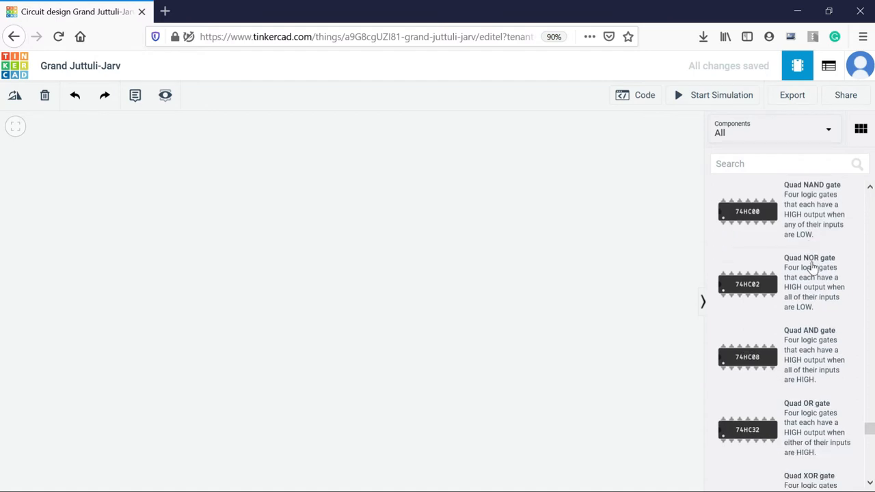
{"action": "scroll", "scroll_direction": "down", "scroll_amount": 3}
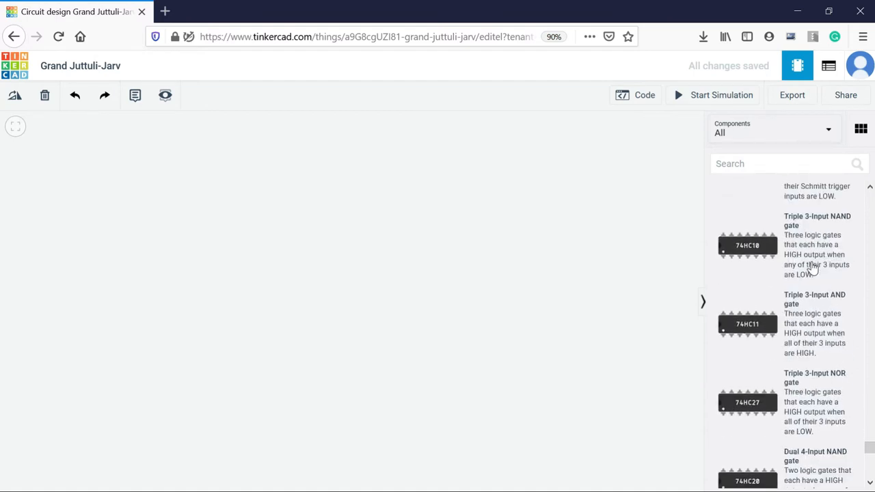
{"action": "scroll", "scroll_direction": "down", "scroll_amount": 3}
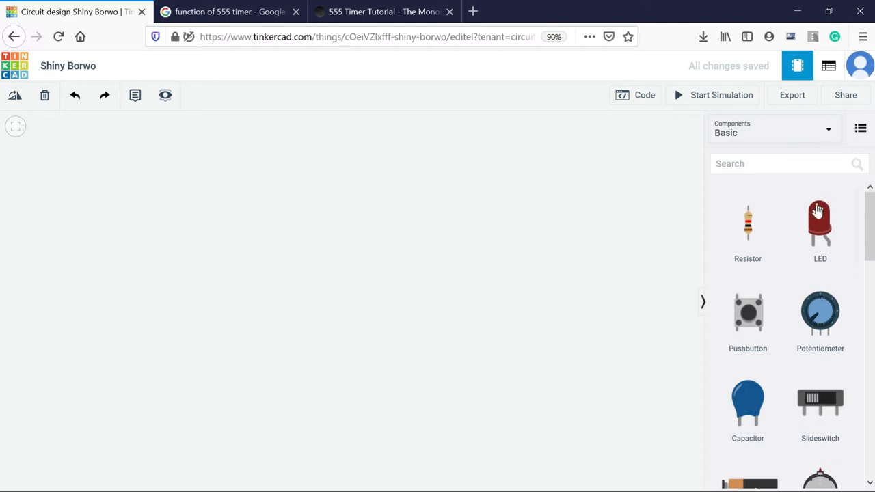
Place a red LED and a 3V coin cell battery, rotating the battery a quarter turn
{"action": "left_click_drag", "start_coordinate": [819, 222], "coordinate": [443, 180]}
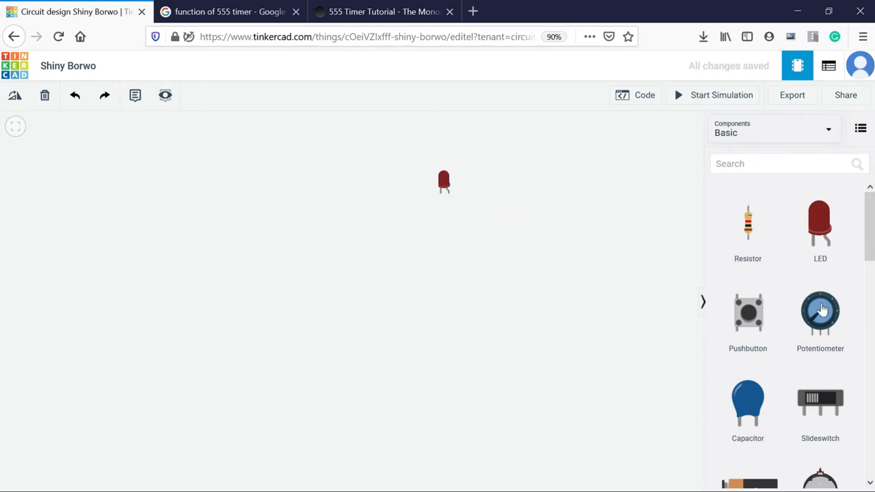
{"action": "scroll", "scroll_direction": "down", "scroll_amount": 3}
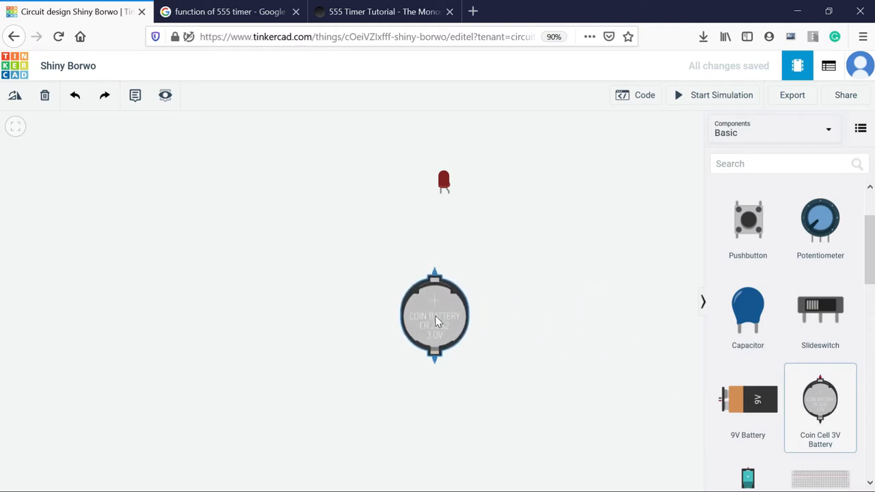
{"action": "left_click", "coordinate": [435, 314]}
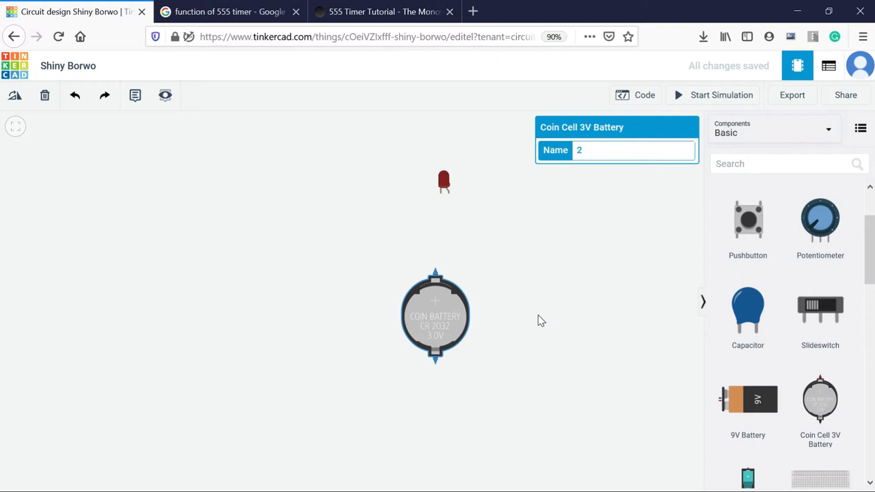
{"action": "mouse_move", "coordinate": [446, 223]}
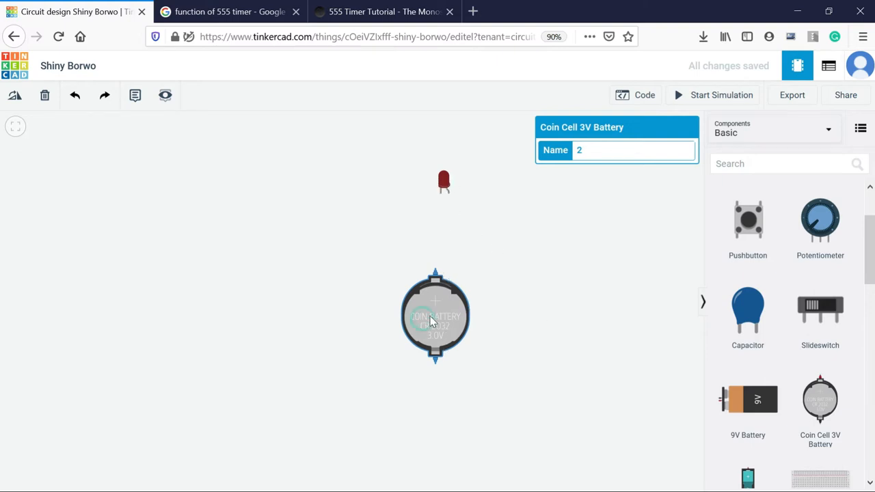
{"action": "left_click", "coordinate": [14, 95]}
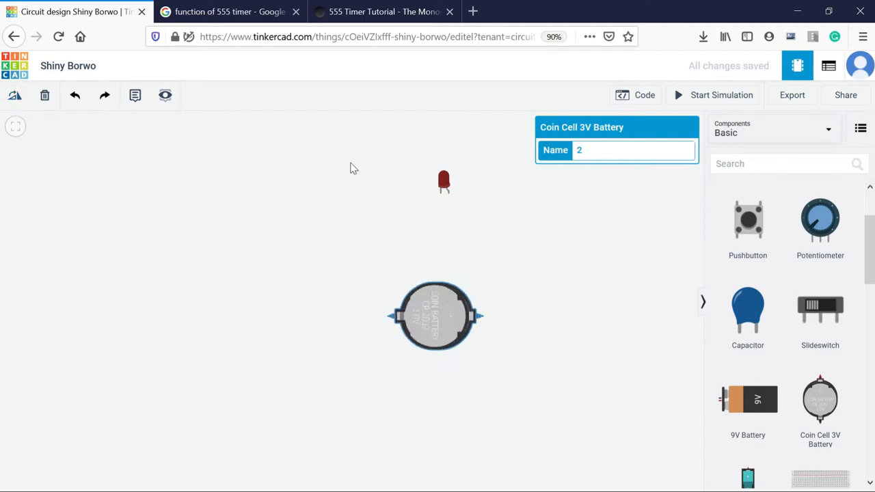
{"action": "mouse_move", "coordinate": [449, 199]}
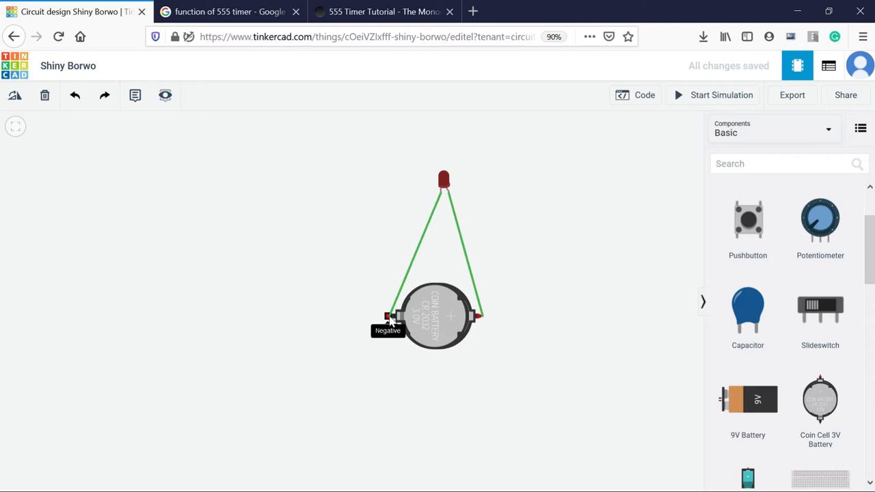
{"action": "mouse_move", "coordinate": [375, 412]}
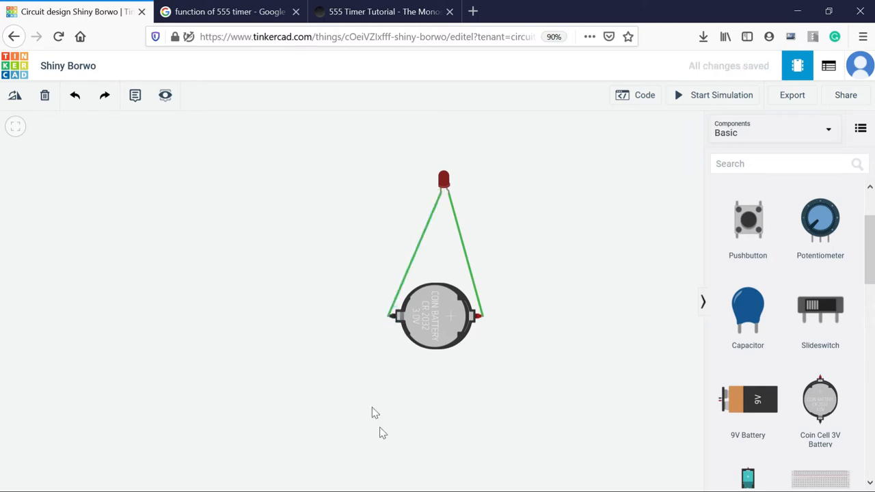
{"action": "mouse_move", "coordinate": [675, 169]}
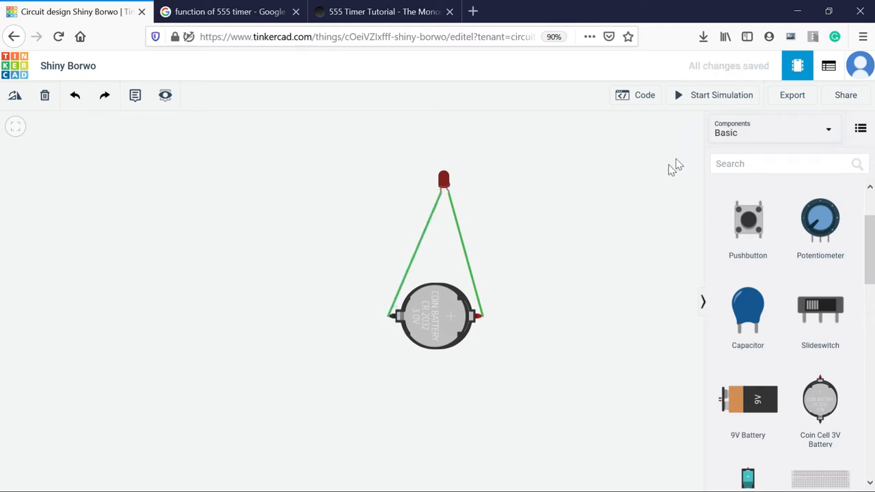
{"action": "mouse_move", "coordinate": [695, 99]}
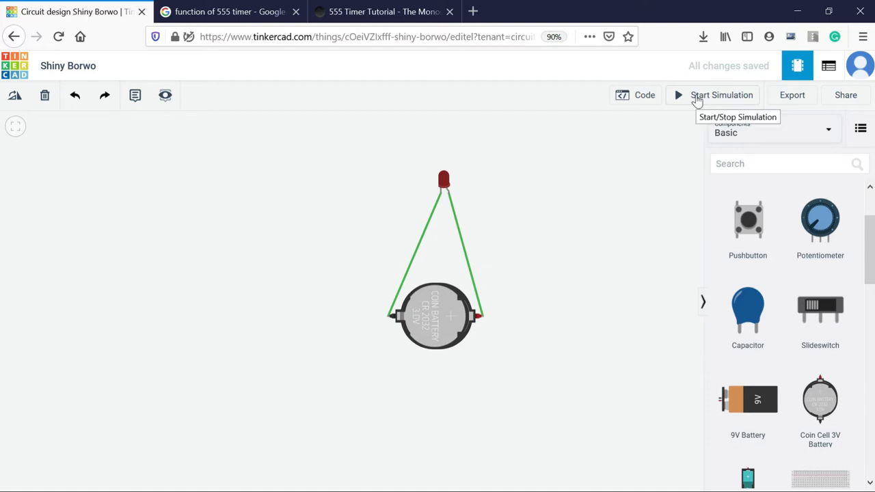
Run the LED and coin battery simulation, then stop it
{"action": "left_click", "coordinate": [722, 95]}
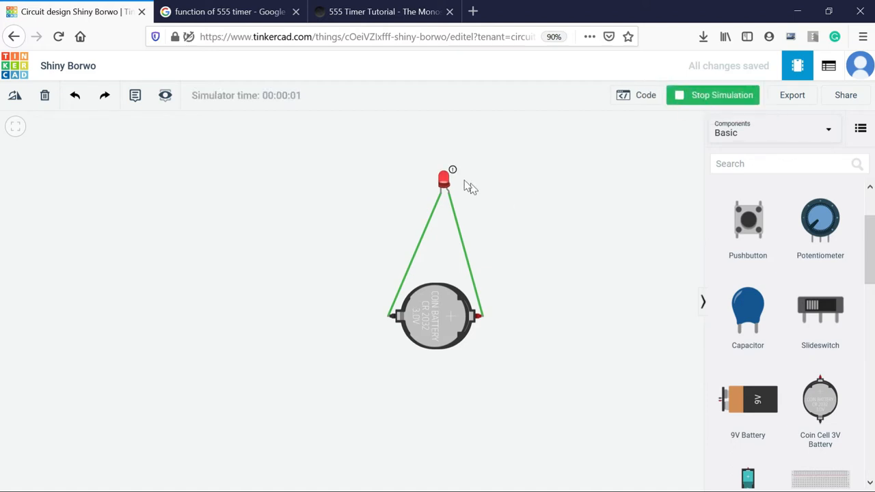
{"action": "mouse_move", "coordinate": [447, 174]}
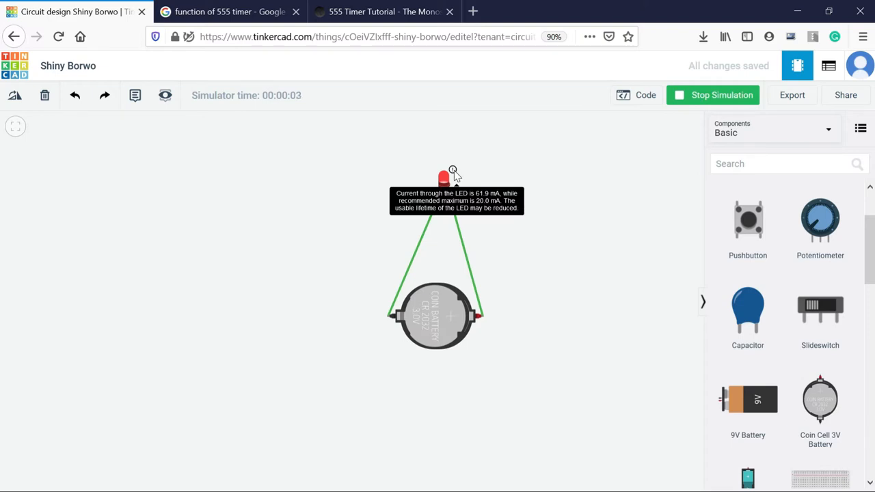
{"action": "mouse_move", "coordinate": [551, 177]}
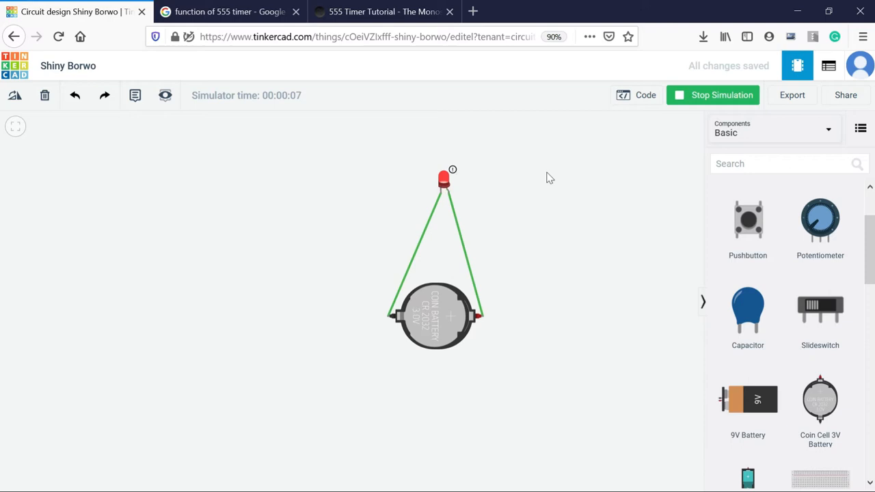
{"action": "mouse_move", "coordinate": [696, 101]}
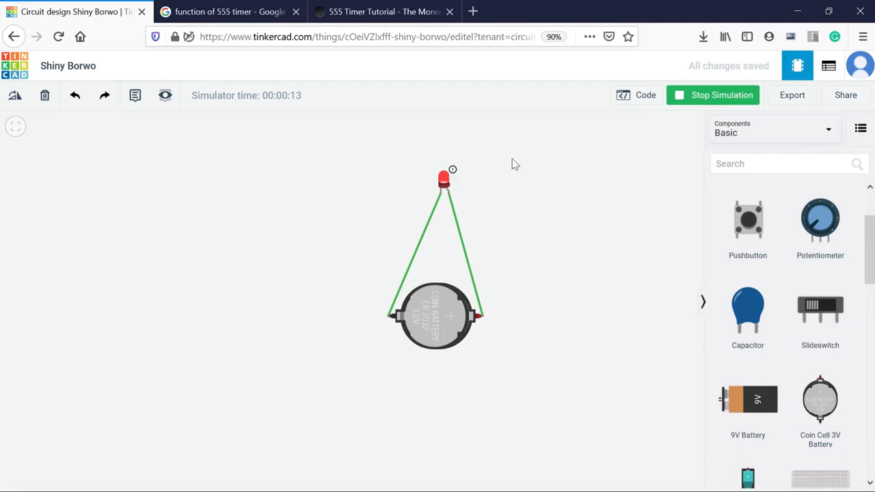
{"action": "left_click", "coordinate": [712, 95]}
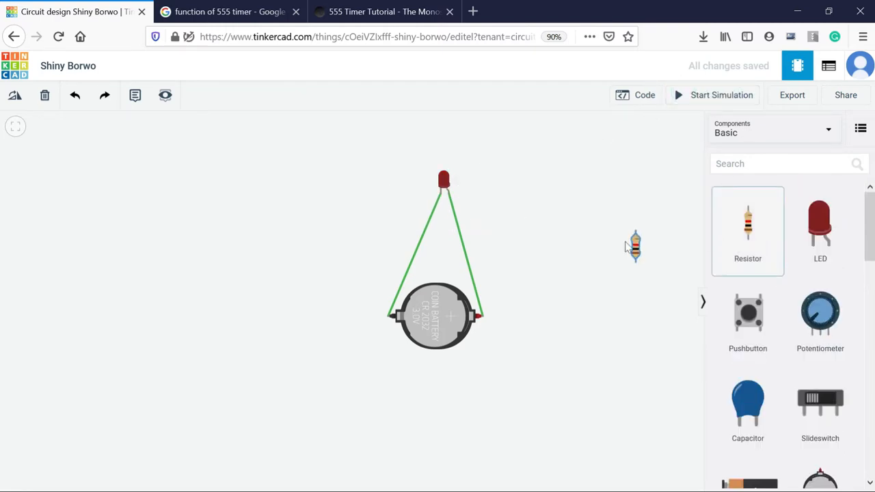
Wire a resistor in series between the LED and battery, then run and stop the simulation
{"action": "left_click_drag", "start_coordinate": [634, 246], "coordinate": [505, 242]}
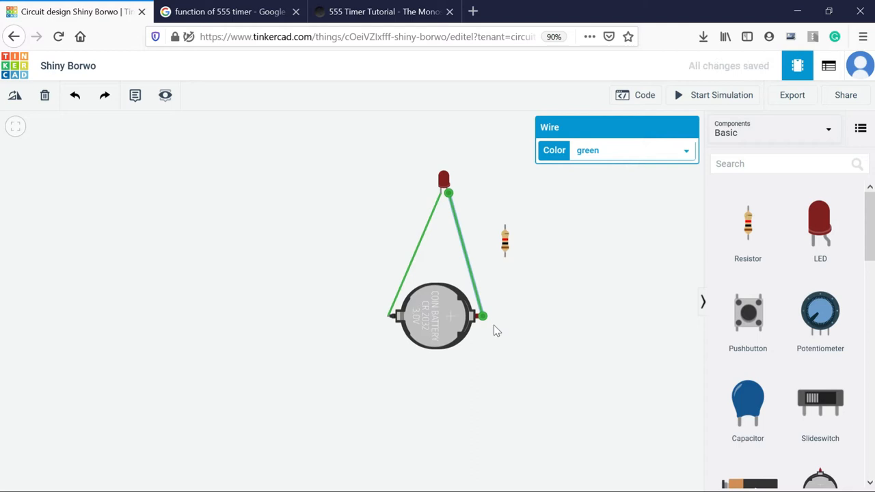
{"action": "left_click_drag", "start_coordinate": [482, 316], "coordinate": [504, 225]}
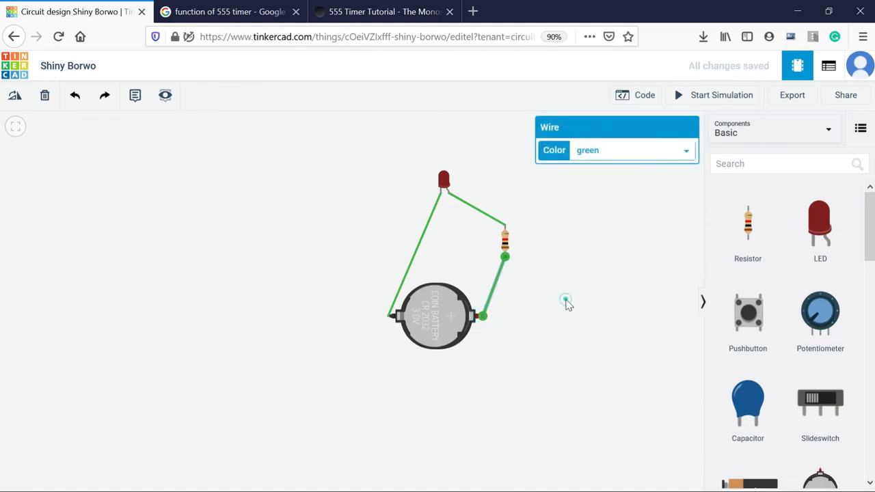
{"action": "left_click", "coordinate": [713, 95]}
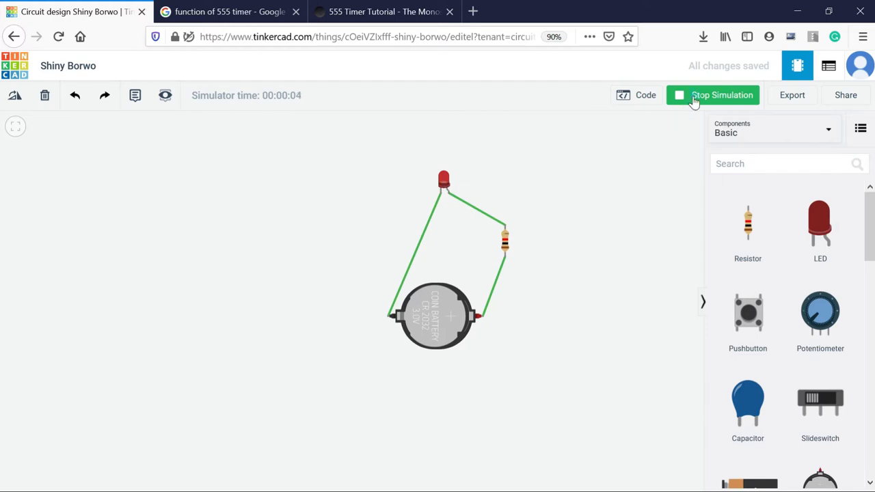
{"action": "left_click", "coordinate": [712, 95]}
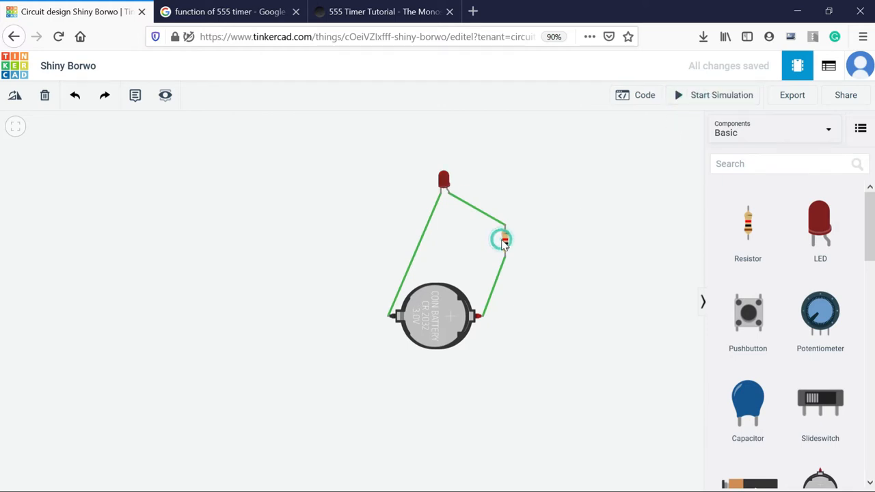
Select the resistor and keep its resistance unit at kΩ
{"action": "left_click", "coordinate": [503, 239]}
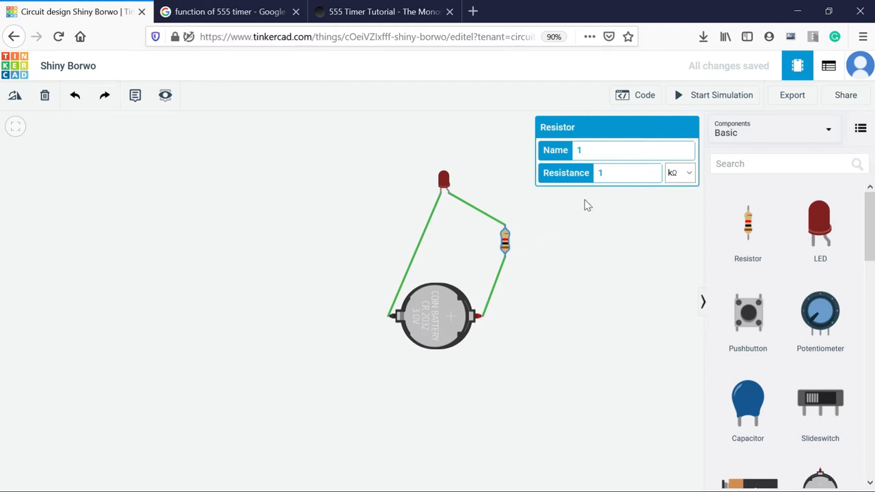
{"action": "left_click", "coordinate": [680, 173]}
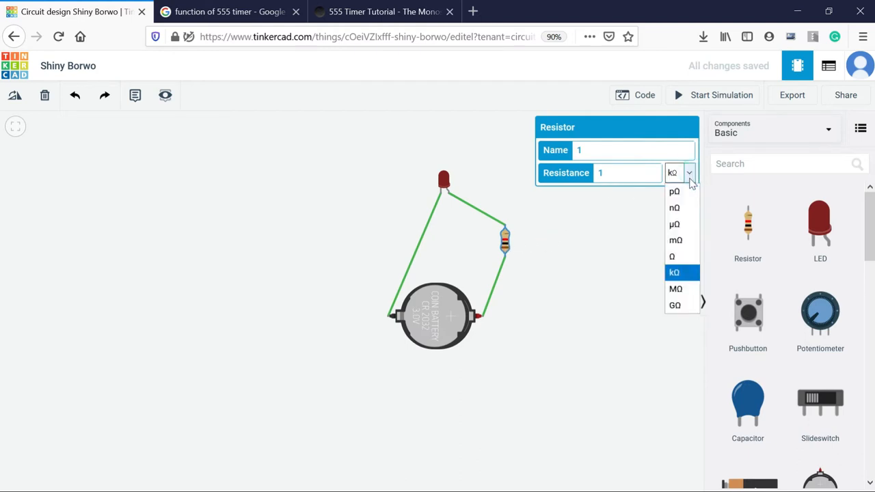
{"action": "left_click", "coordinate": [674, 272]}
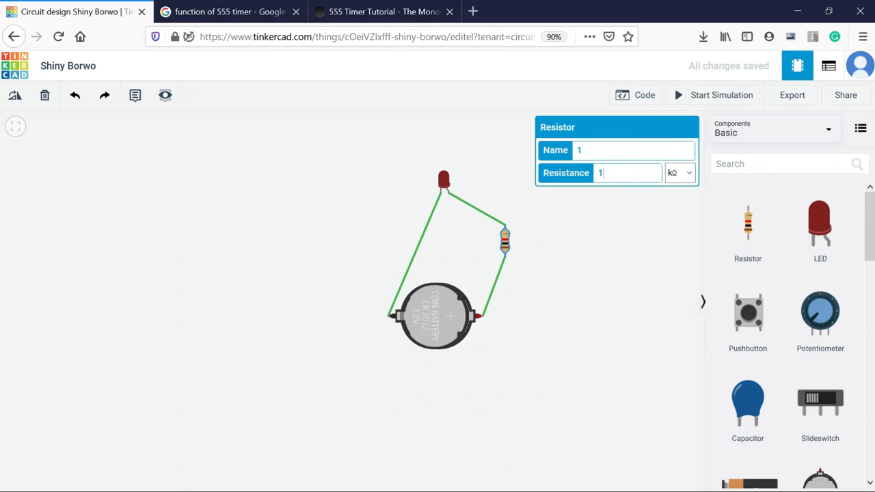
{"action": "mouse_move", "coordinate": [610, 223]}
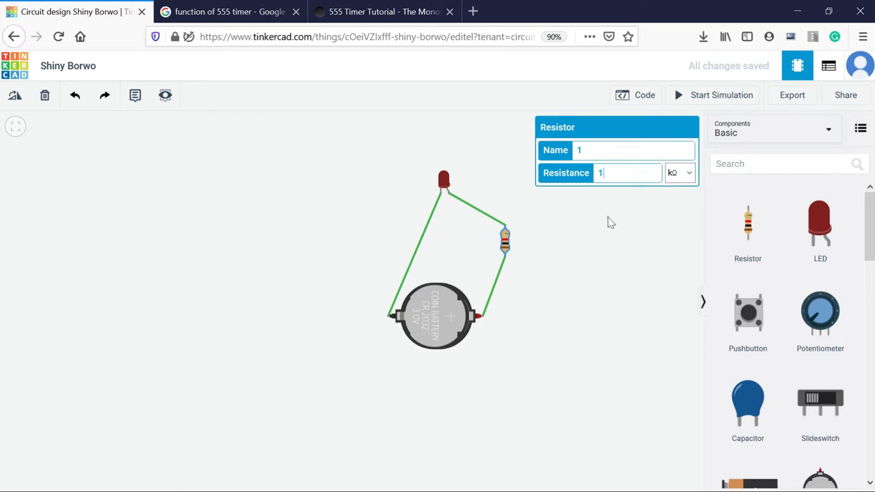
{"action": "left_click", "coordinate": [514, 361]}
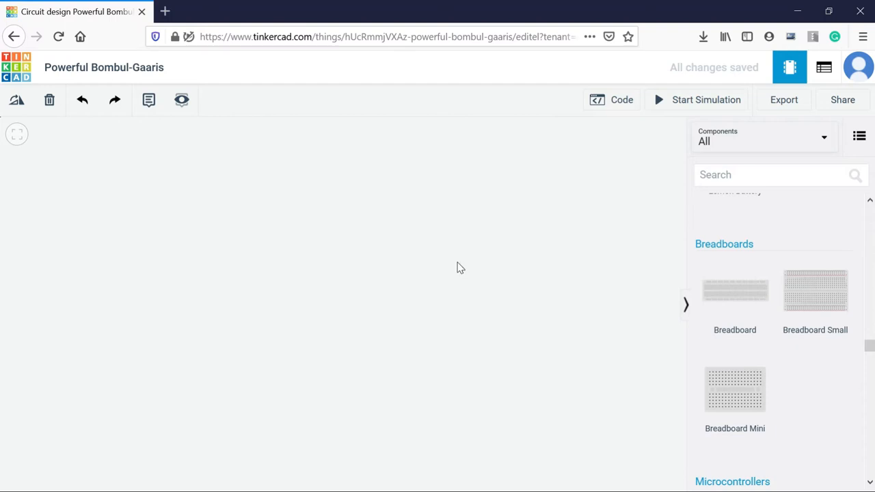
{"action": "mouse_move", "coordinate": [552, 279]}
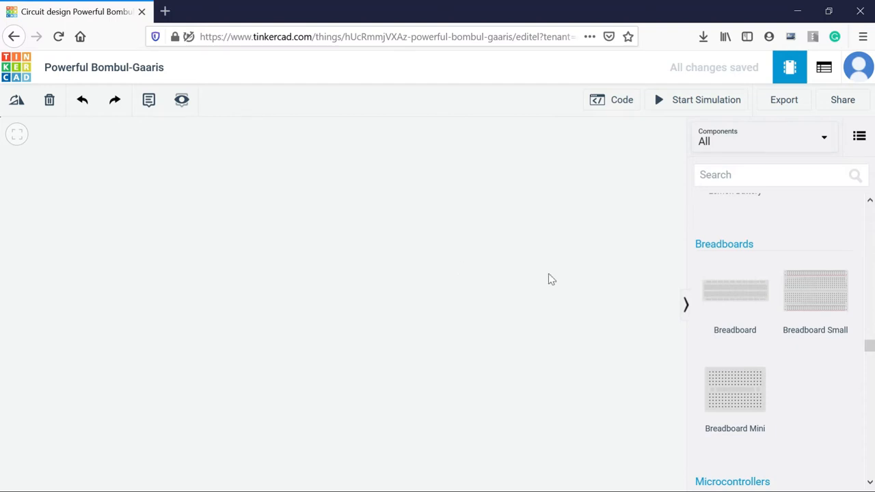
{"action": "mouse_move", "coordinate": [362, 279]}
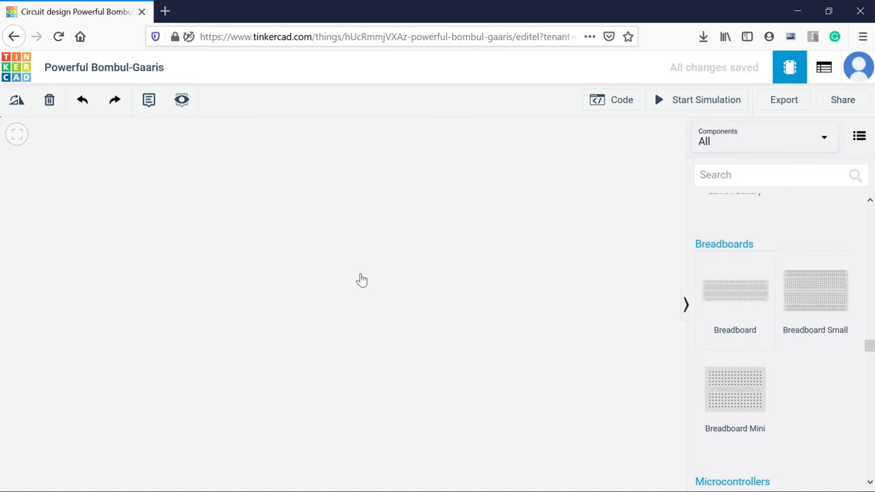
Drop a breadboard into the new design and find the piezo buzzer by searching 'buzzer'
{"action": "left_click_drag", "start_coordinate": [734, 289], "coordinate": [308, 287]}
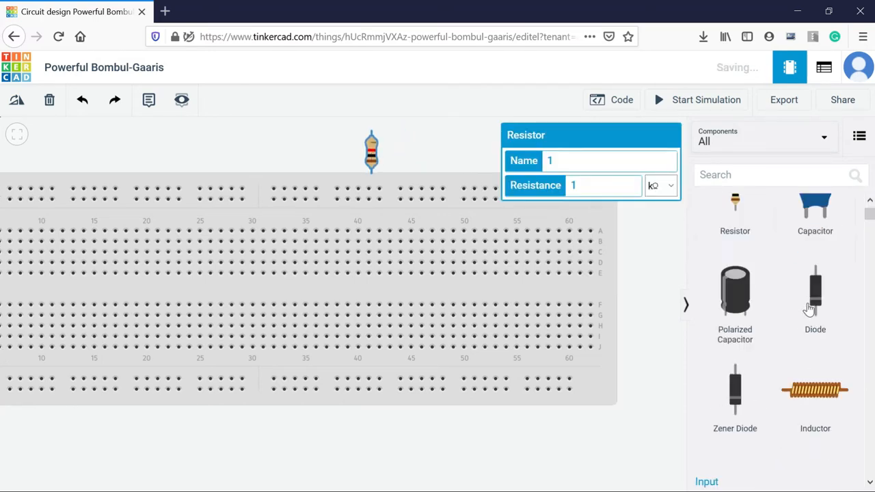
{"action": "scroll", "scroll_direction": "down", "scroll_amount": 3}
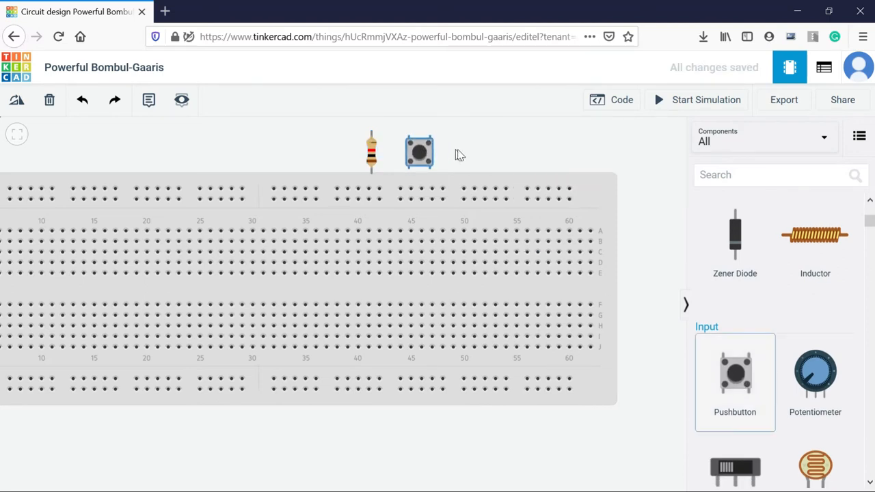
{"action": "scroll", "scroll_direction": "down", "scroll_amount": 3}
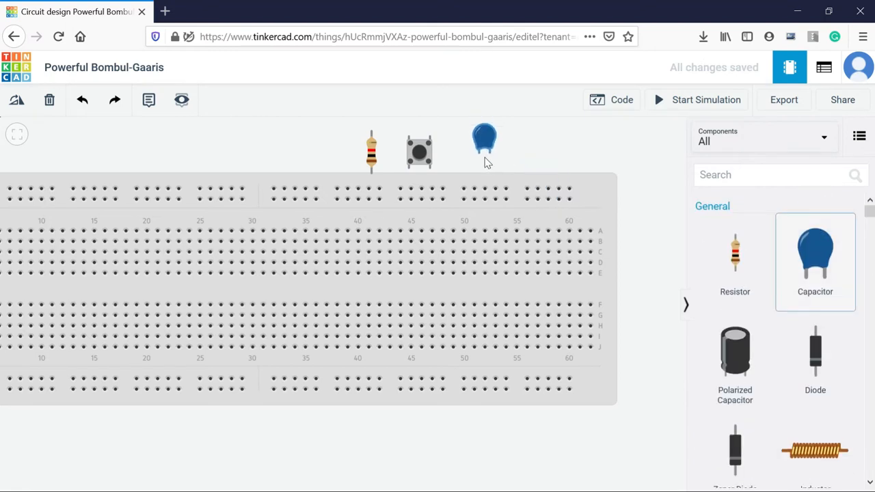
{"action": "left_click", "coordinate": [484, 140]}
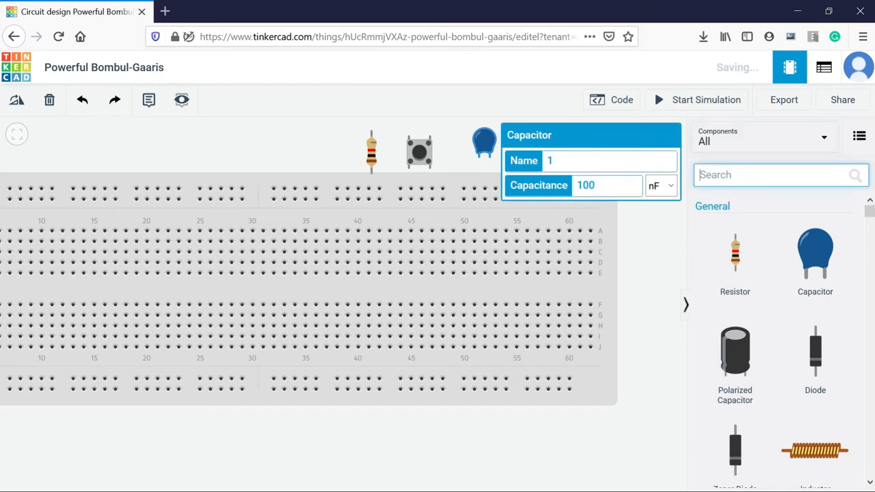
{"action": "type", "text": "buzze"}
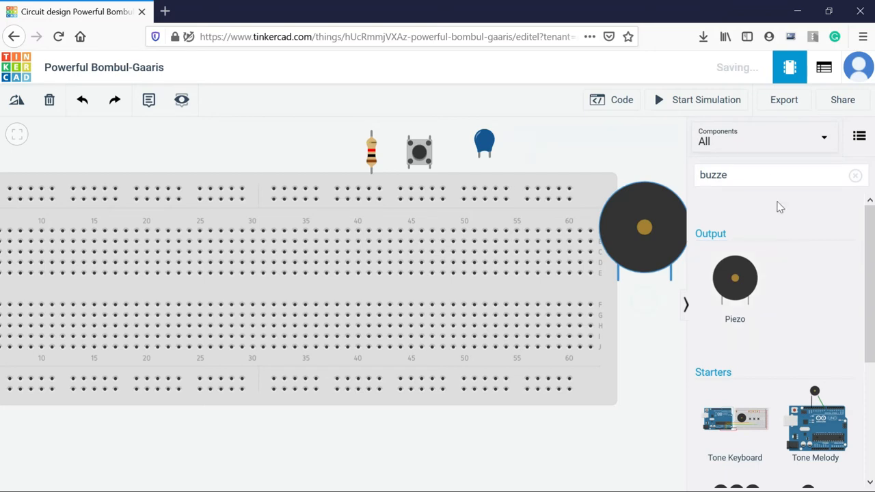
{"action": "left_click", "coordinate": [854, 175]}
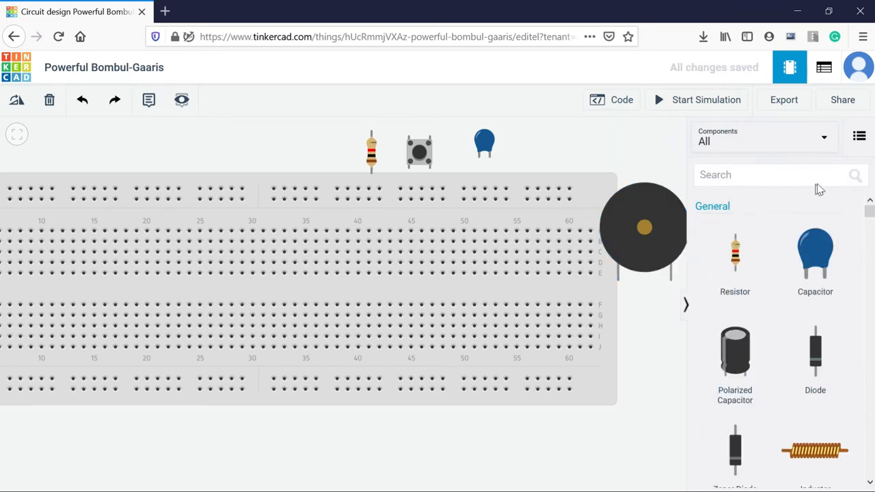
Position the resistor copies above the breadboard and select the pushbutton for copying
{"action": "left_click", "coordinate": [371, 151]}
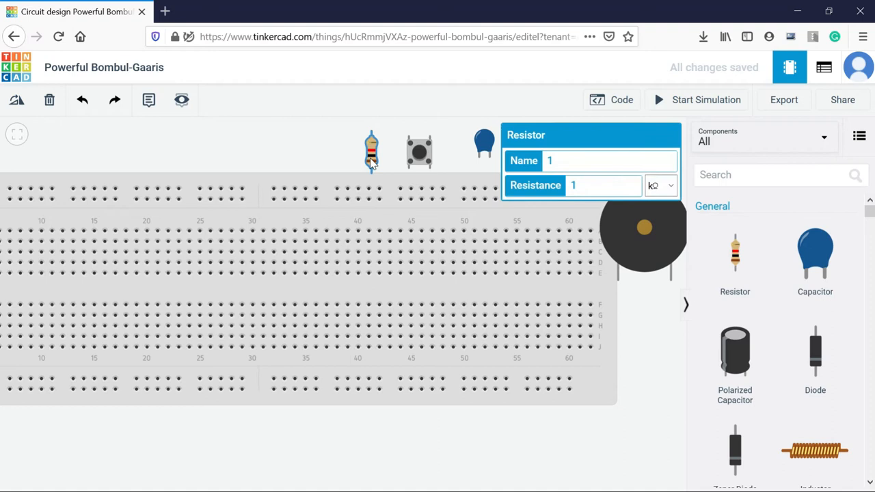
{"action": "mouse_move", "coordinate": [302, 151]}
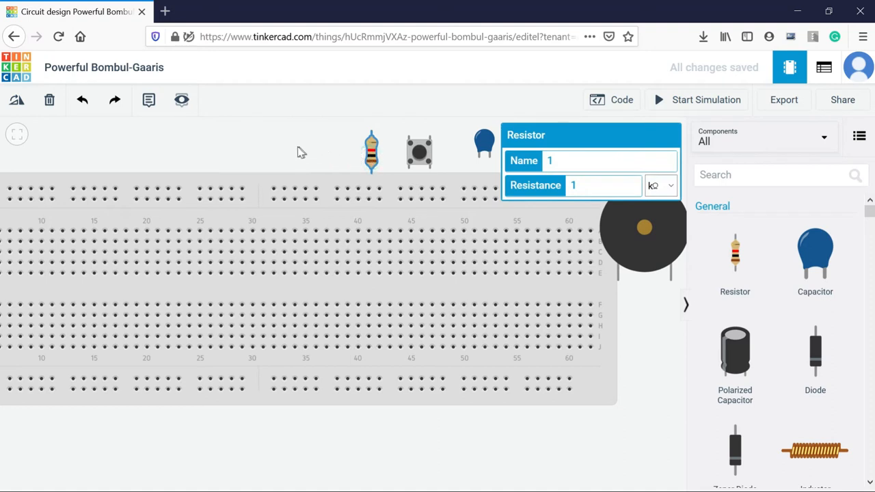
{"action": "left_click_drag", "start_coordinate": [371, 150], "coordinate": [279, 146]}
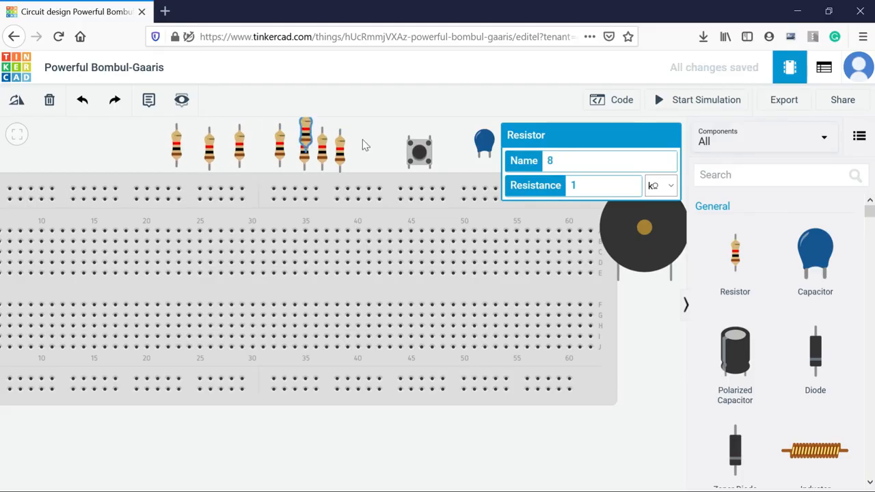
{"action": "left_click", "coordinate": [419, 150]}
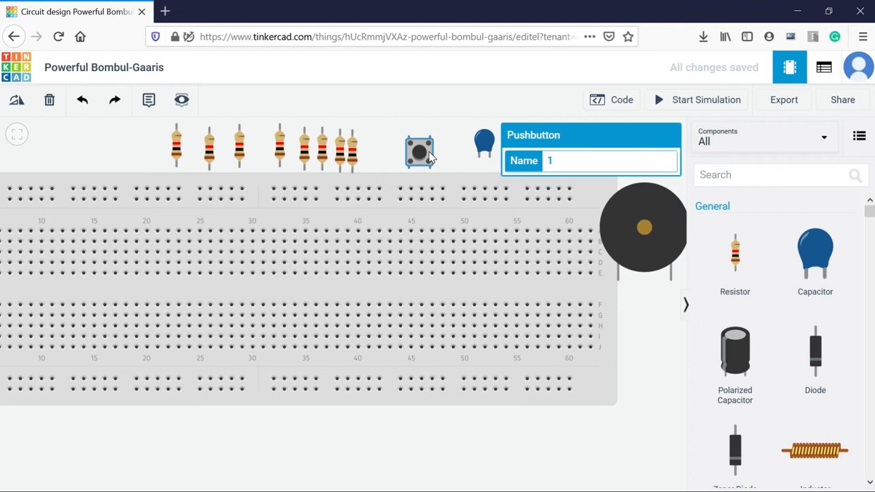
{"action": "mouse_move", "coordinate": [395, 149]}
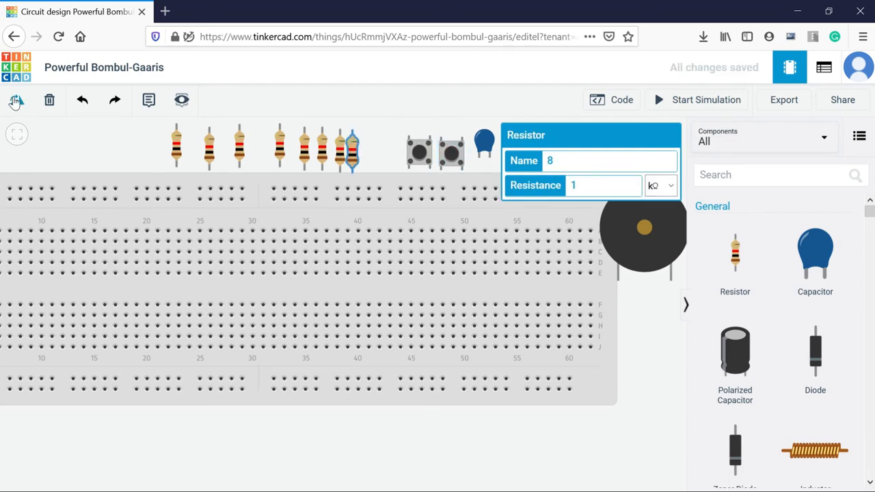
{"action": "mouse_move", "coordinate": [280, 168]}
{"action": "type", "text": "555"}
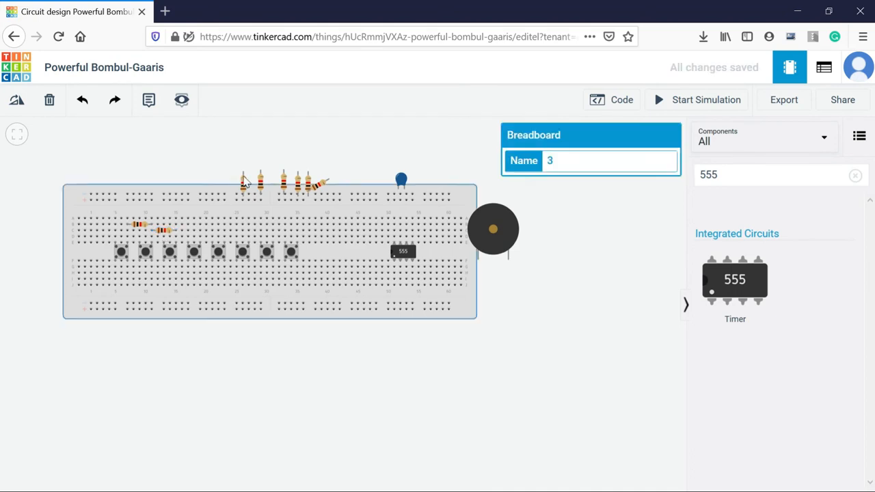
Draw green wires linking the pushbuttons and running from the last resistor toward the 555 timer
{"action": "left_click", "coordinate": [301, 183]}
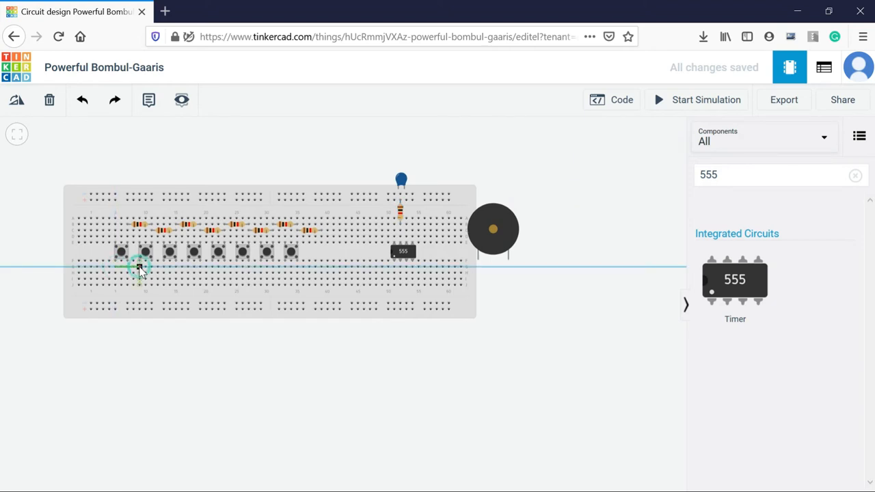
{"action": "left_click_drag", "start_coordinate": [140, 267], "coordinate": [164, 274]}
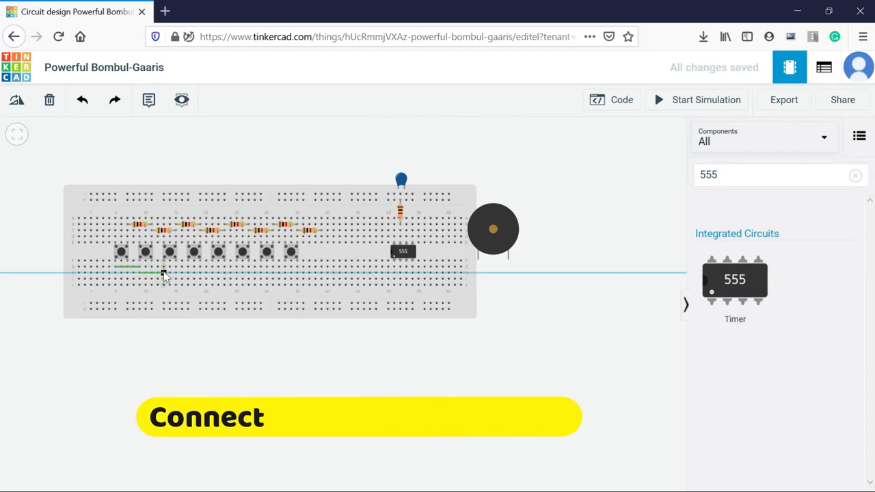
{"action": "left_click_drag", "start_coordinate": [164, 273], "coordinate": [280, 267]}
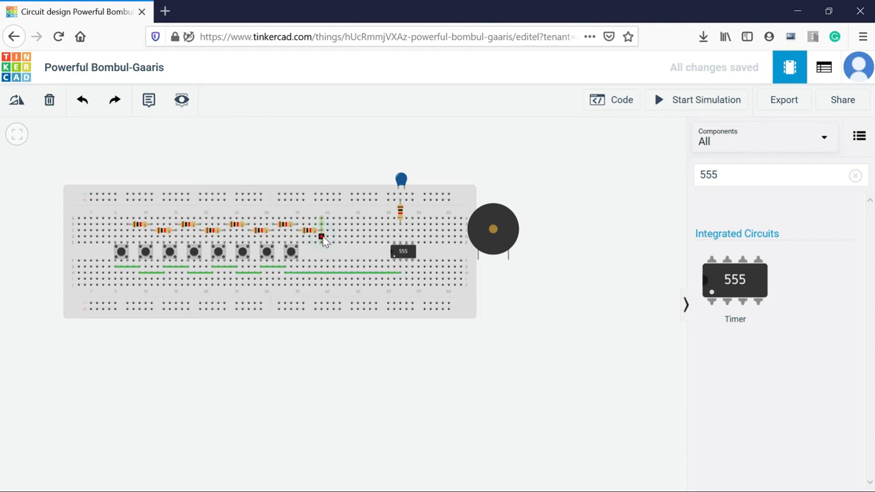
{"action": "left_click_drag", "start_coordinate": [321, 236], "coordinate": [382, 235]}
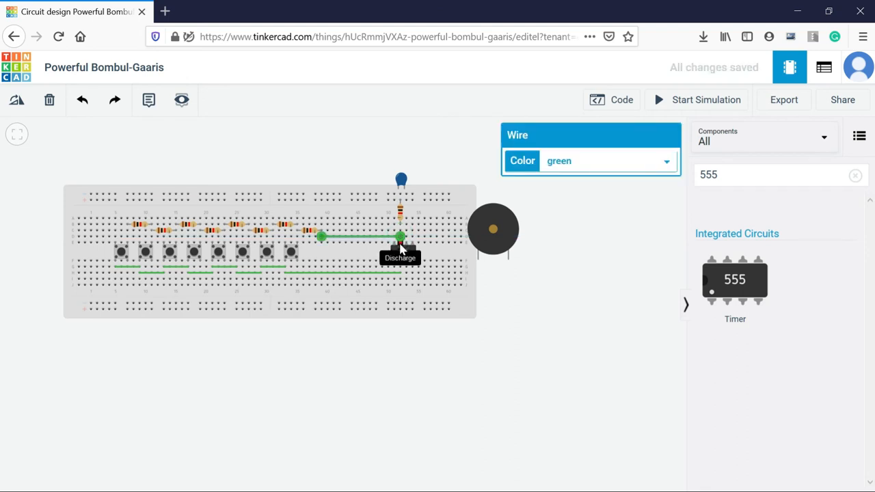
{"action": "mouse_move", "coordinate": [403, 265]}
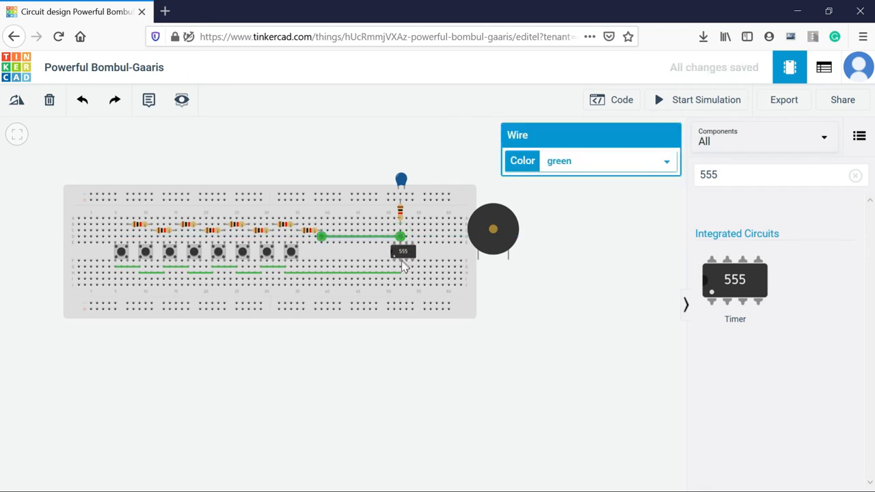
{"action": "mouse_move", "coordinate": [414, 263]}
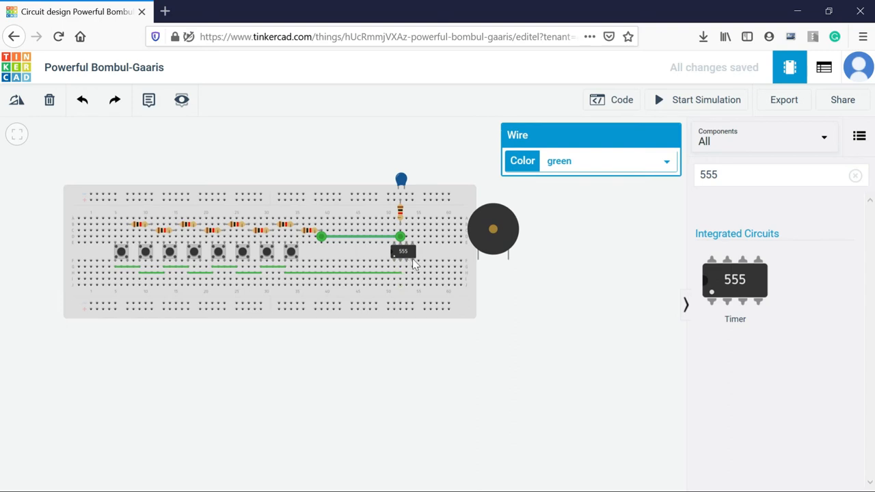
{"action": "mouse_move", "coordinate": [403, 242]}
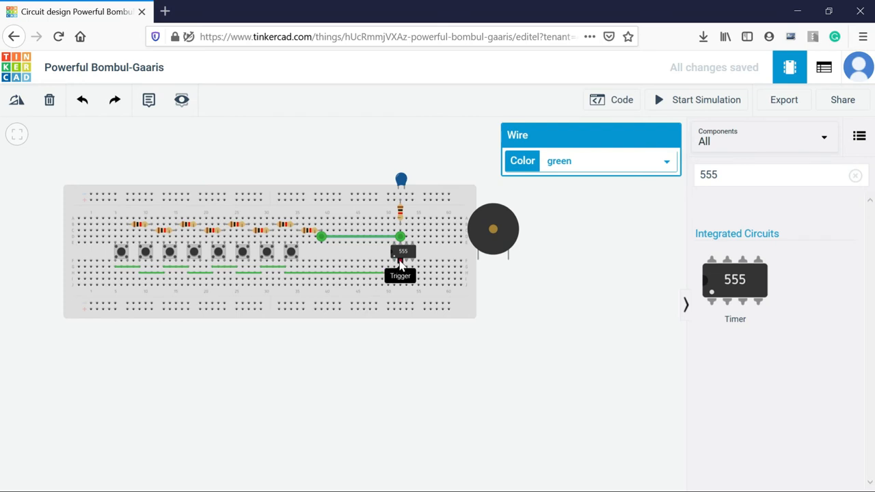
{"action": "mouse_move", "coordinate": [407, 265]}
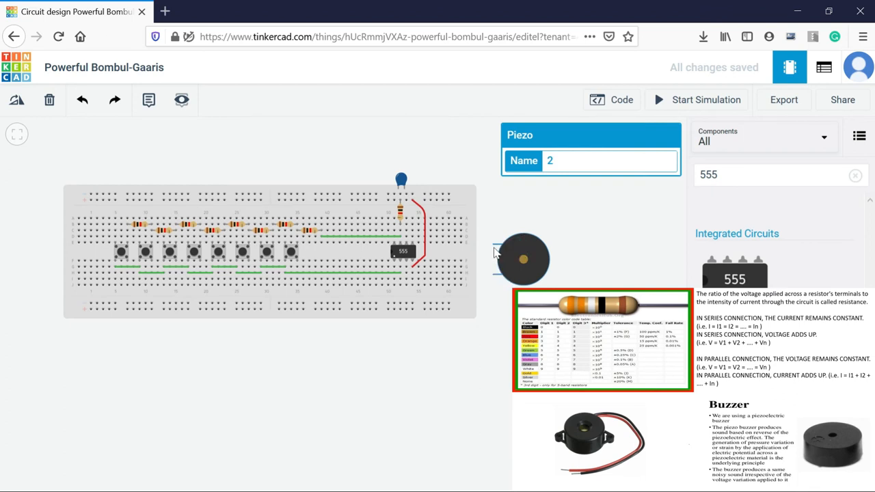
Move the piezo onto the breadboard, reposition the capacitor, and draw a red wire from the resistor
{"action": "left_click_drag", "start_coordinate": [523, 259], "coordinate": [437, 294]}
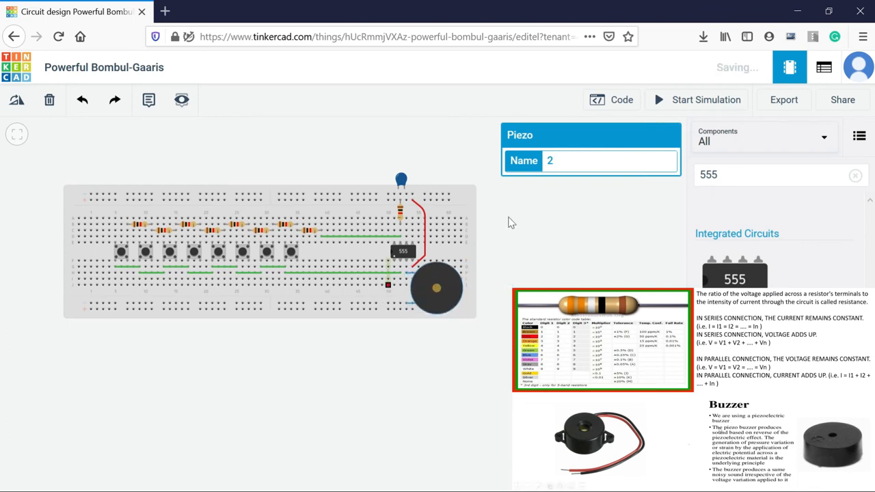
{"action": "left_click", "coordinate": [396, 270]}
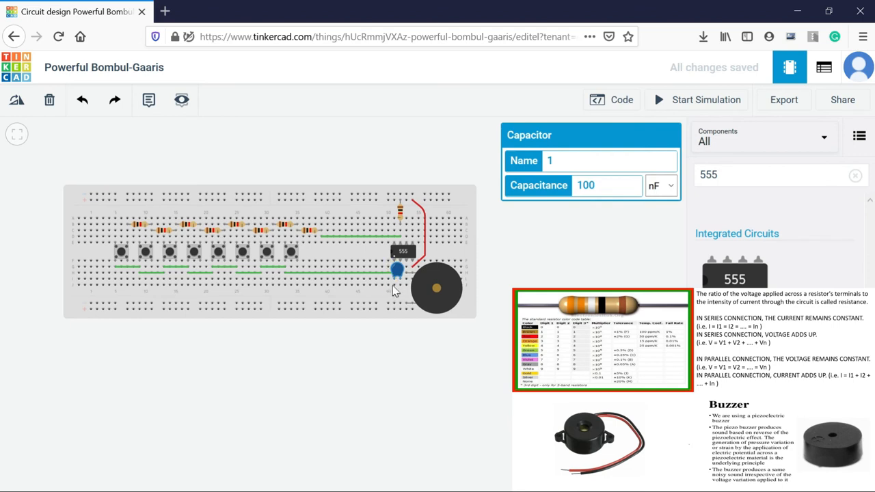
{"action": "left_click", "coordinate": [395, 287]}
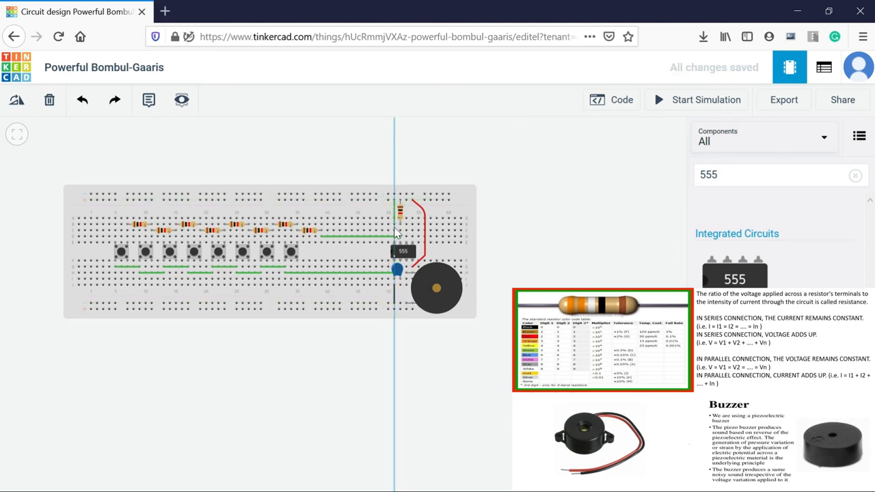
{"action": "left_click", "coordinate": [607, 160]}
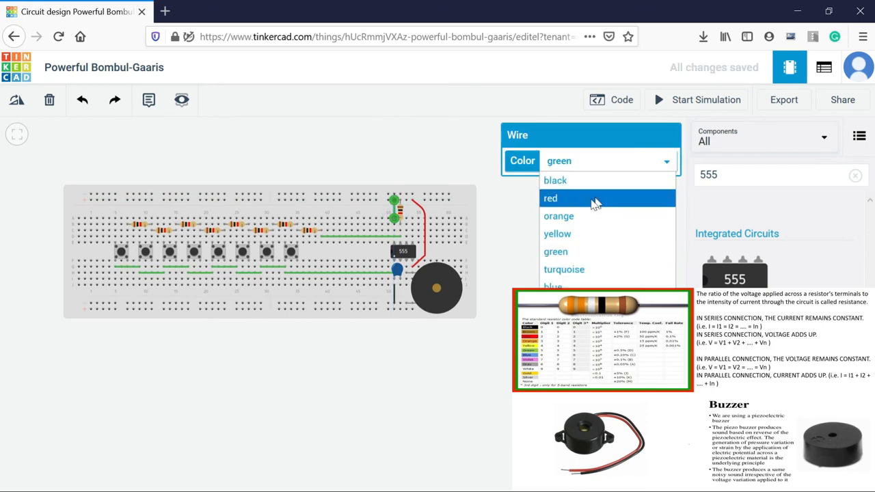
{"action": "left_click", "coordinate": [551, 198]}
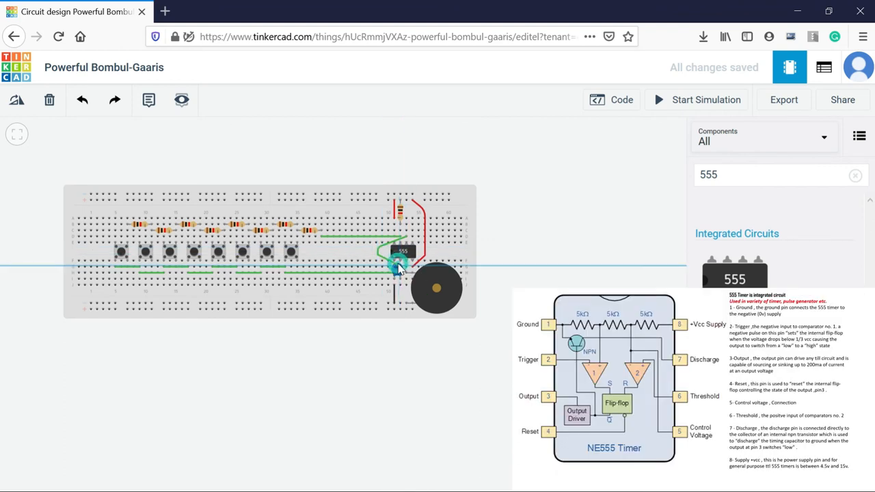
Finish the green wire at the 555 timer, set the capacitor beside it, and search 'batt'
{"action": "left_click", "coordinate": [399, 266]}
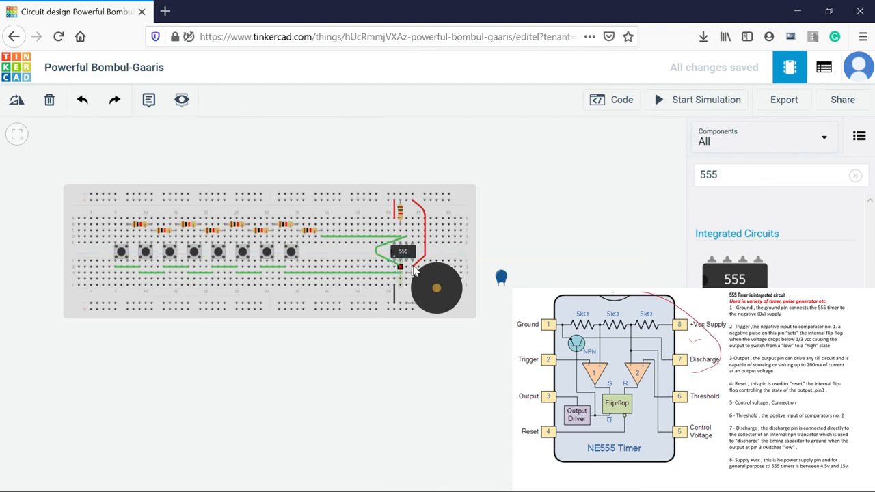
{"action": "left_click", "coordinate": [398, 270]}
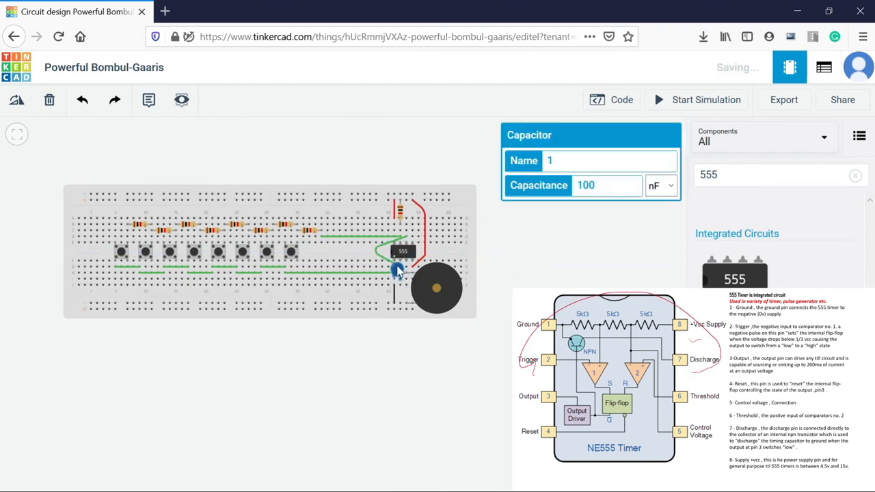
{"action": "mouse_move", "coordinate": [397, 272]}
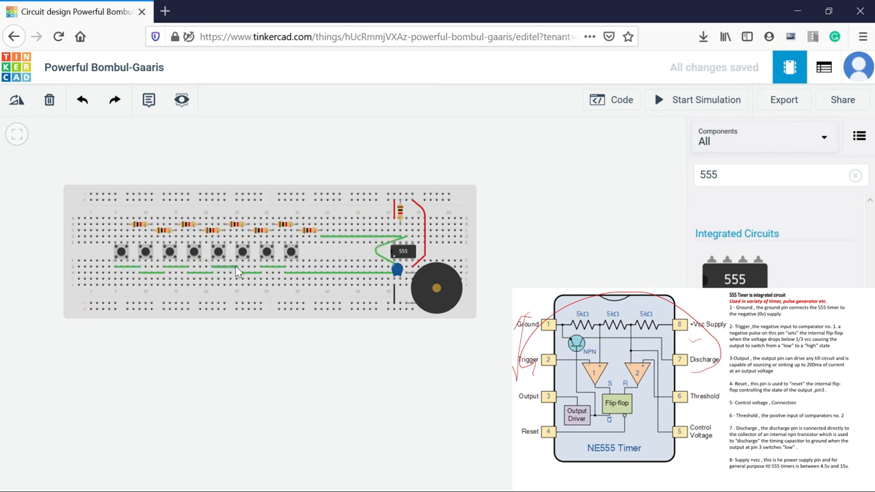
{"action": "mouse_move", "coordinate": [322, 287]}
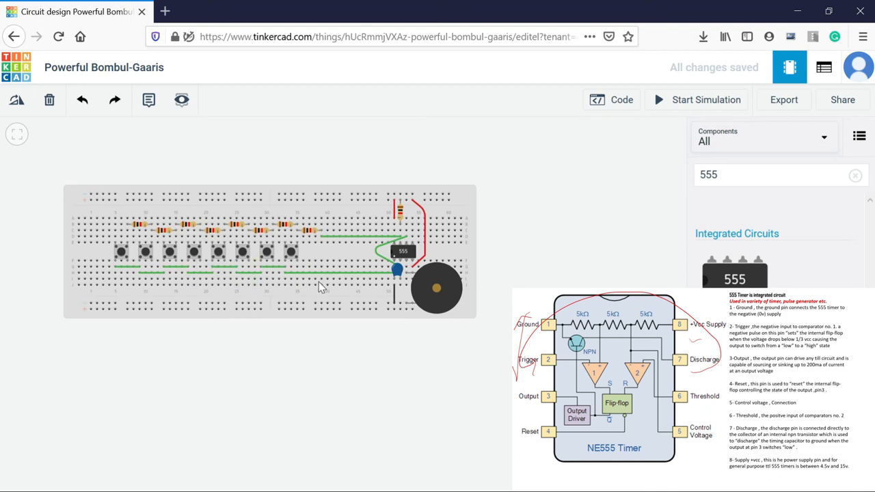
{"action": "type", "text": "batt"}
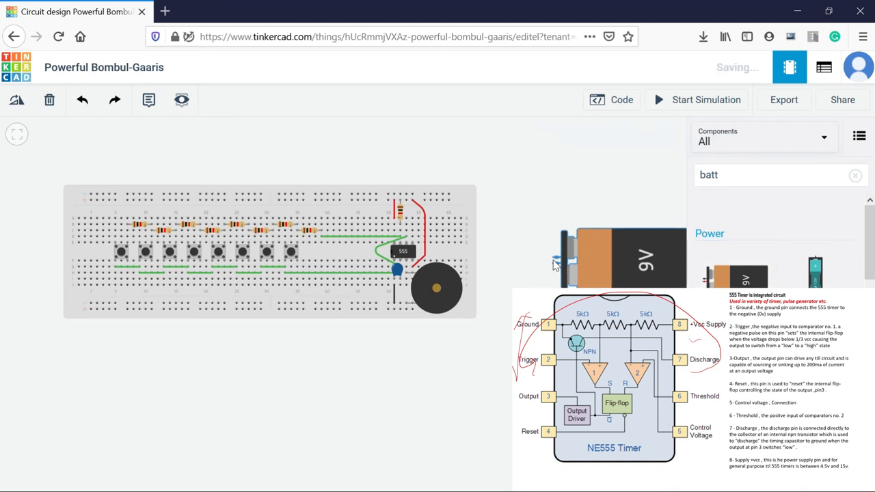
Place the 9V battery left of the breadboard, make its lower lead black, and recolour the long lower wire
{"action": "left_click_drag", "start_coordinate": [622, 258], "coordinate": [540, 328]}
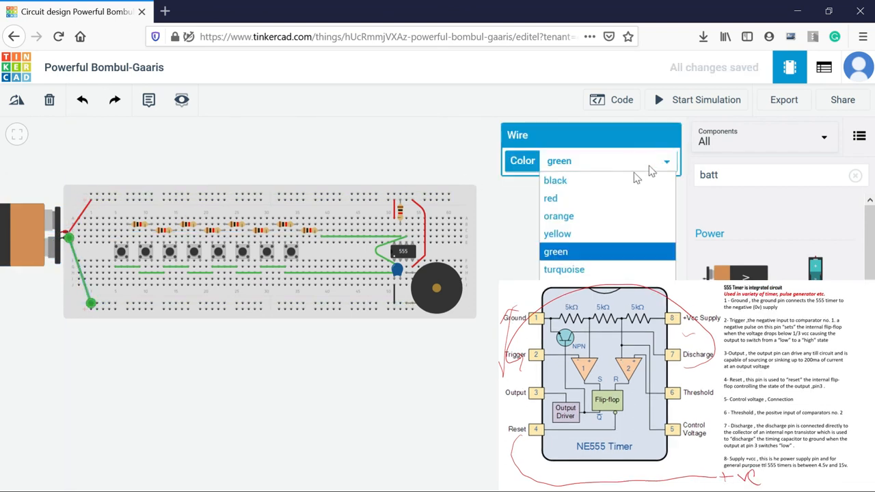
{"action": "left_click", "coordinate": [555, 180]}
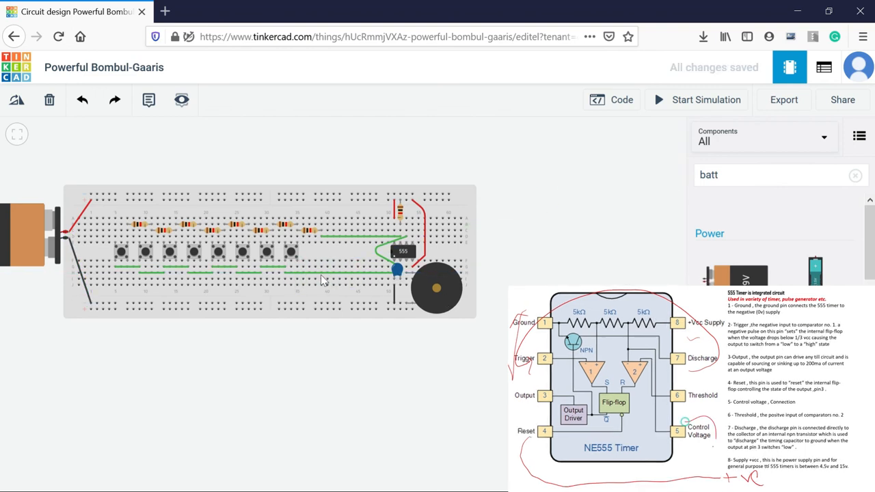
{"action": "left_click", "coordinate": [341, 274]}
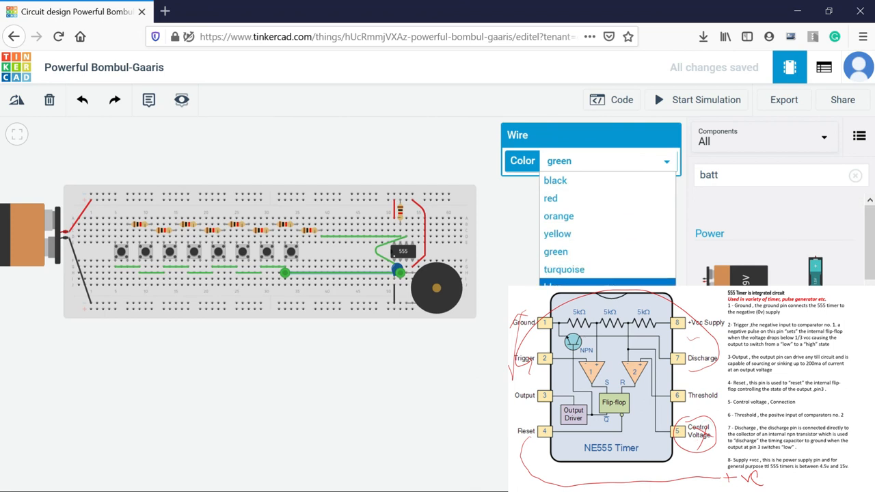
{"action": "left_click", "coordinate": [137, 224]}
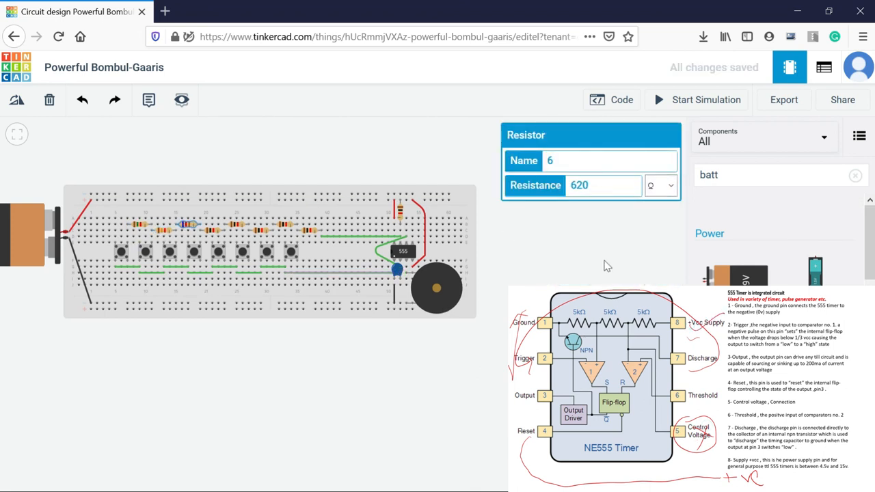
Check the resistors' values, such as 620 Ω and 1.10 kΩ
{"action": "left_click", "coordinate": [222, 229]}
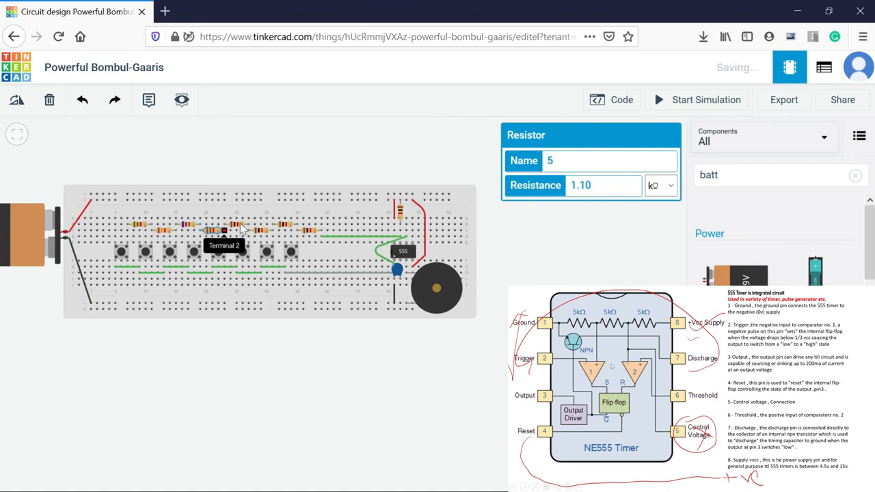
{"action": "left_click", "coordinate": [661, 186]}
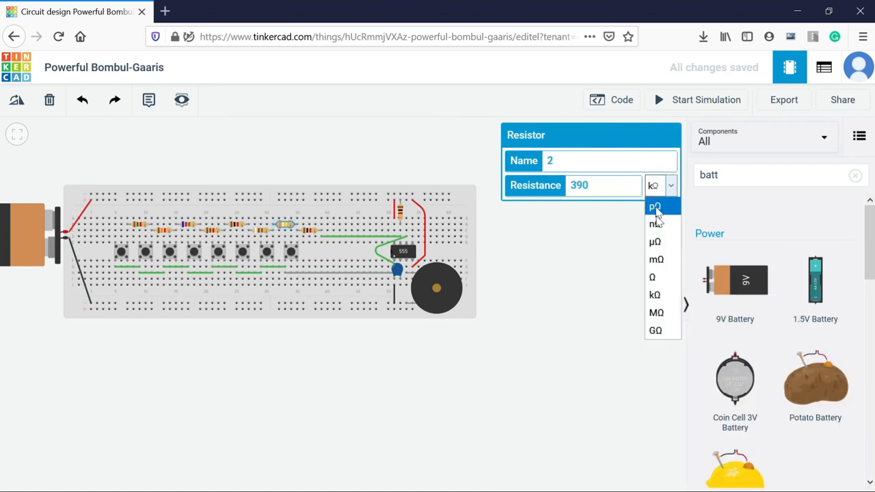
{"action": "left_click", "coordinate": [164, 317]}
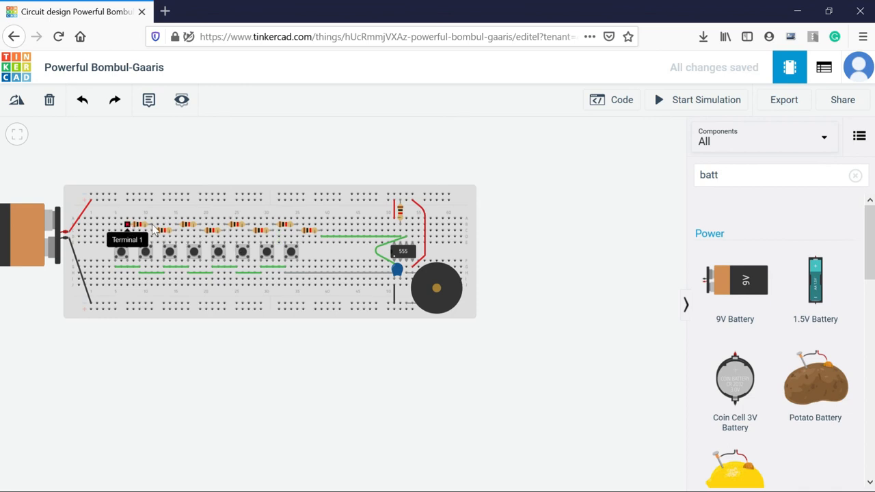
{"action": "mouse_move", "coordinate": [176, 236]}
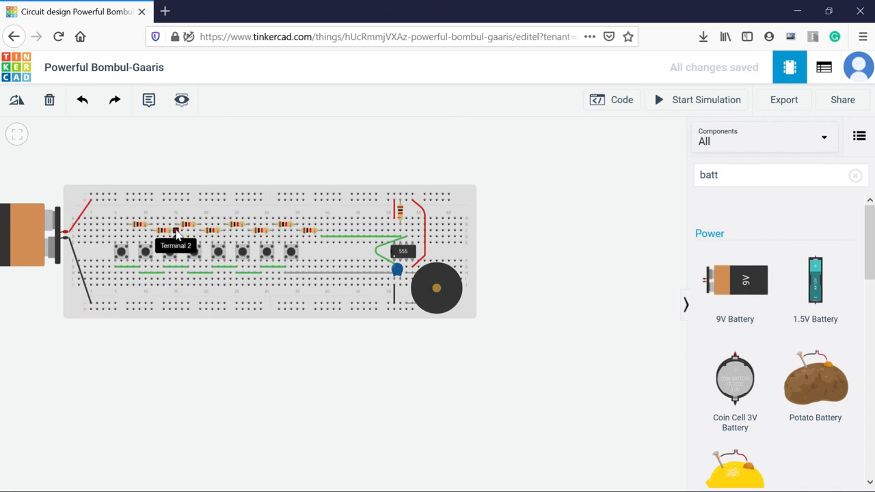
{"action": "mouse_move", "coordinate": [299, 263]}
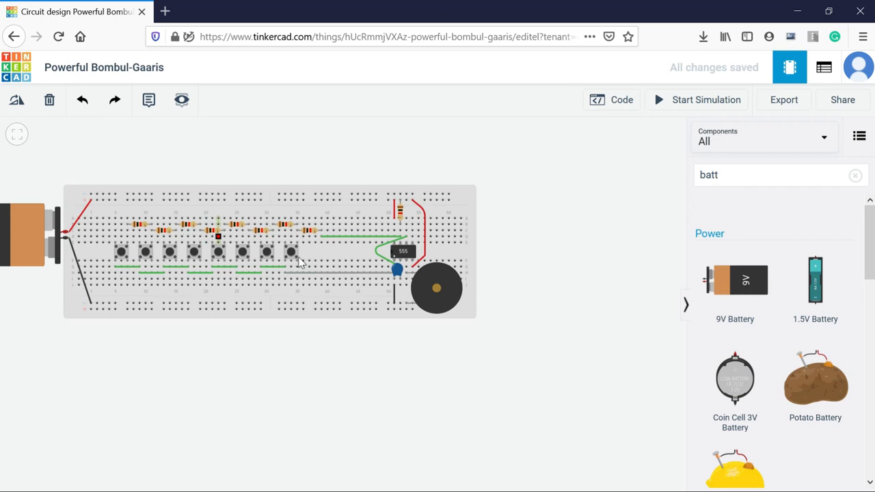
{"action": "mouse_move", "coordinate": [610, 257]}
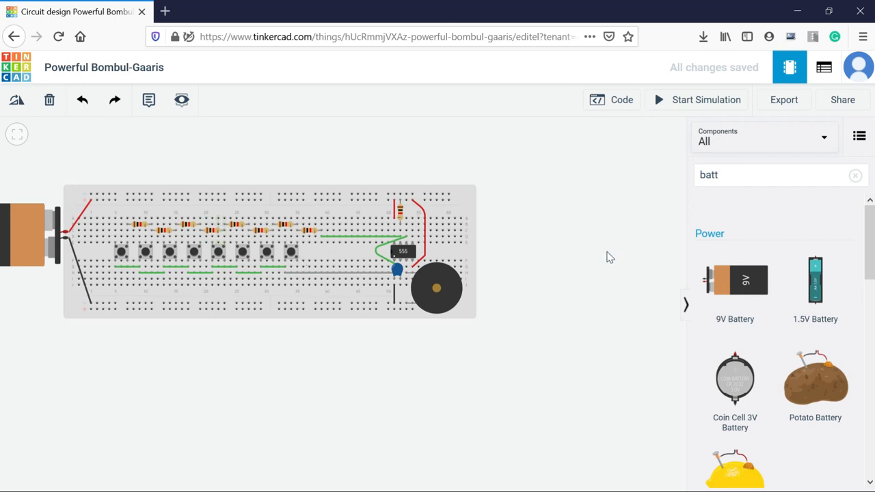
{"action": "mouse_move", "coordinate": [674, 110]}
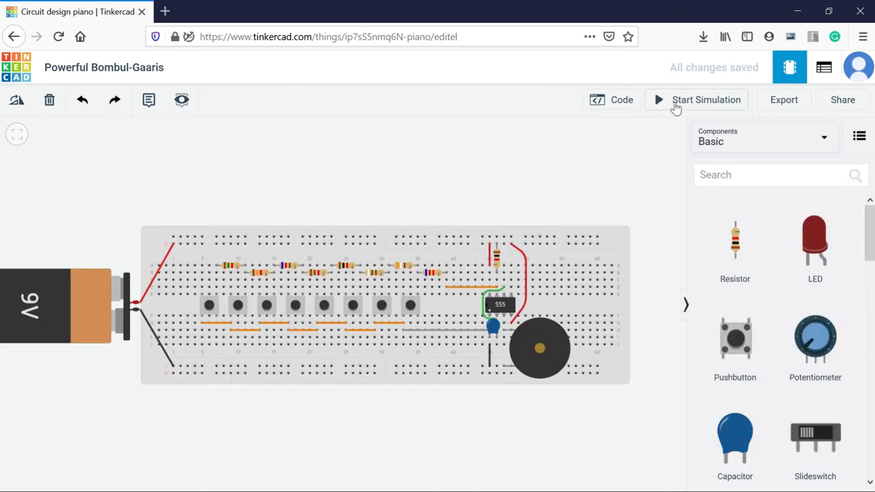
Start the piano circuit simulation so the buzzer sounds
{"action": "left_click", "coordinate": [706, 100]}
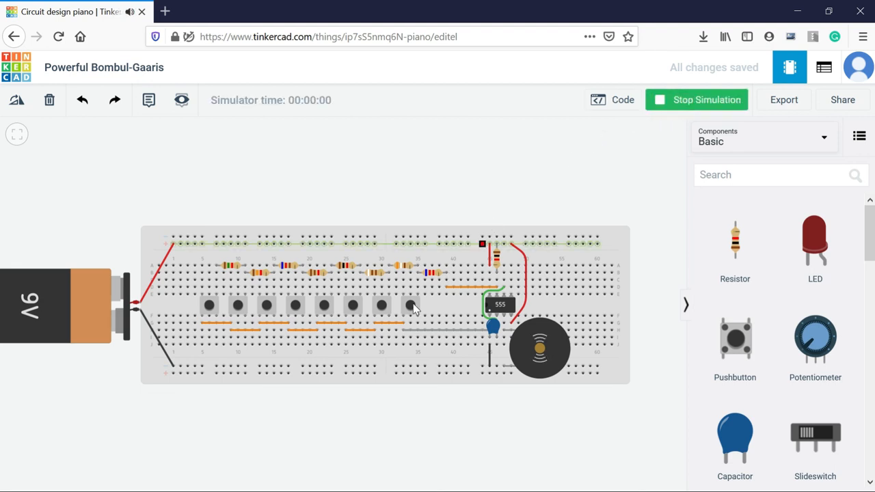